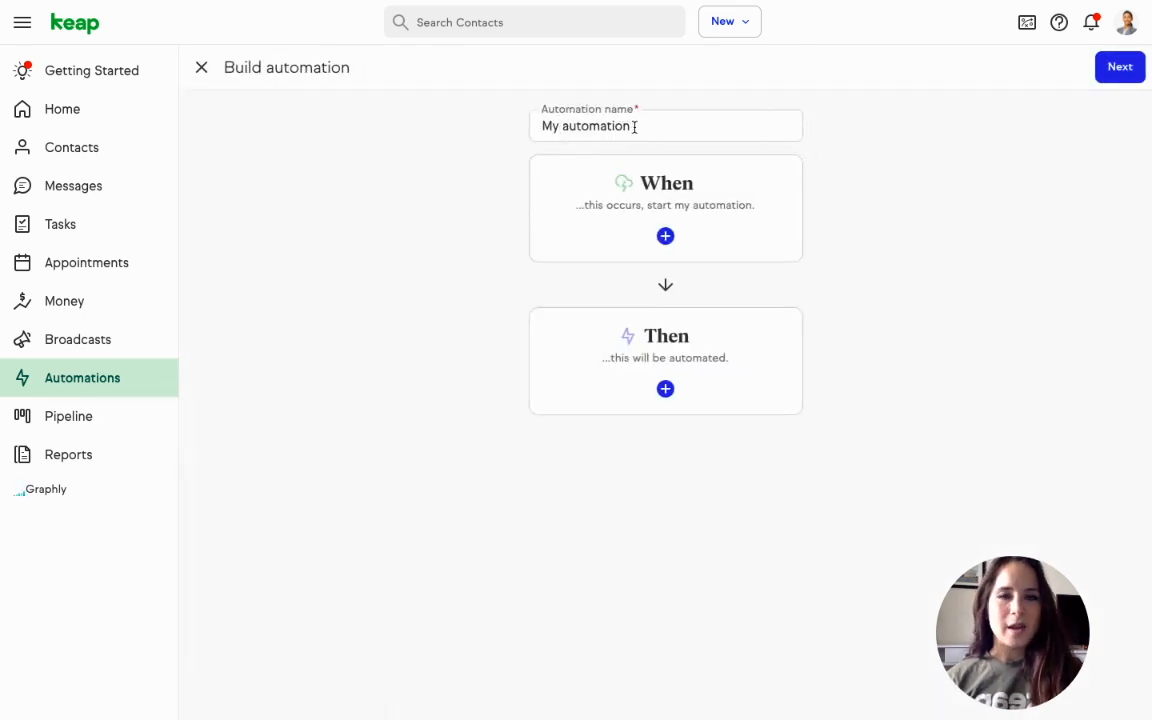
Name the automation 'Thank You Text', trigger on a Consultation per hr purchase, and add a text action.
{"action": "type", "text": "Thank You Text"}
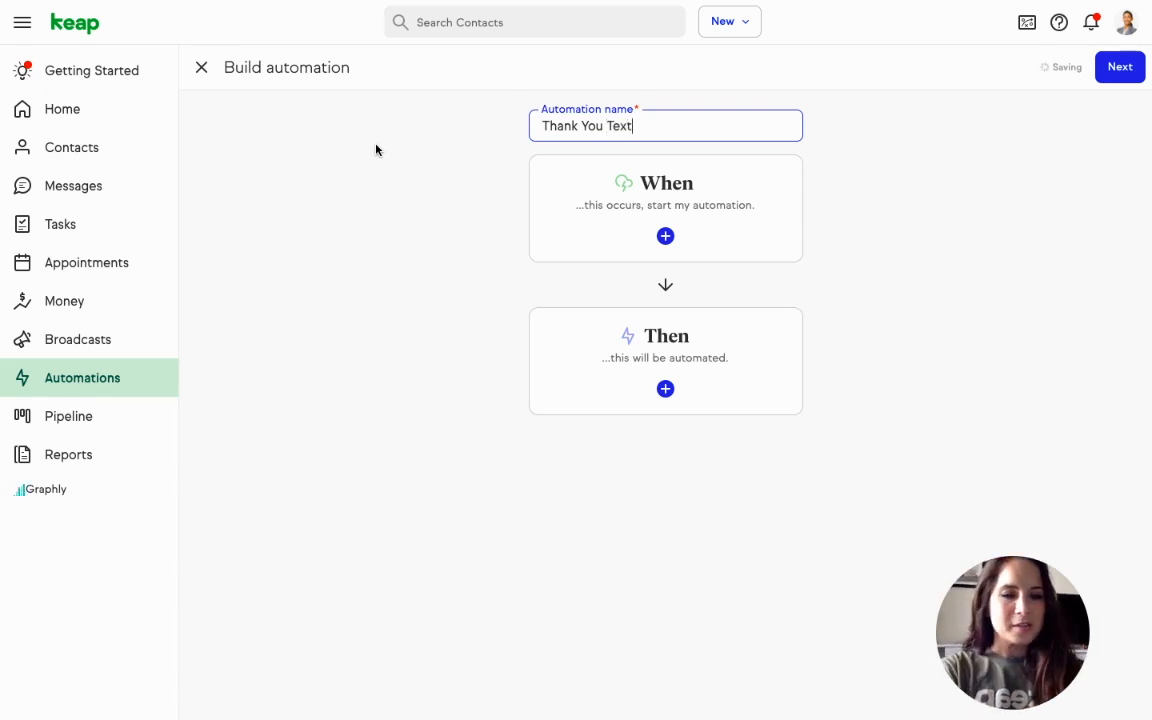
{"action": "mouse_move", "coordinate": [667, 237]}
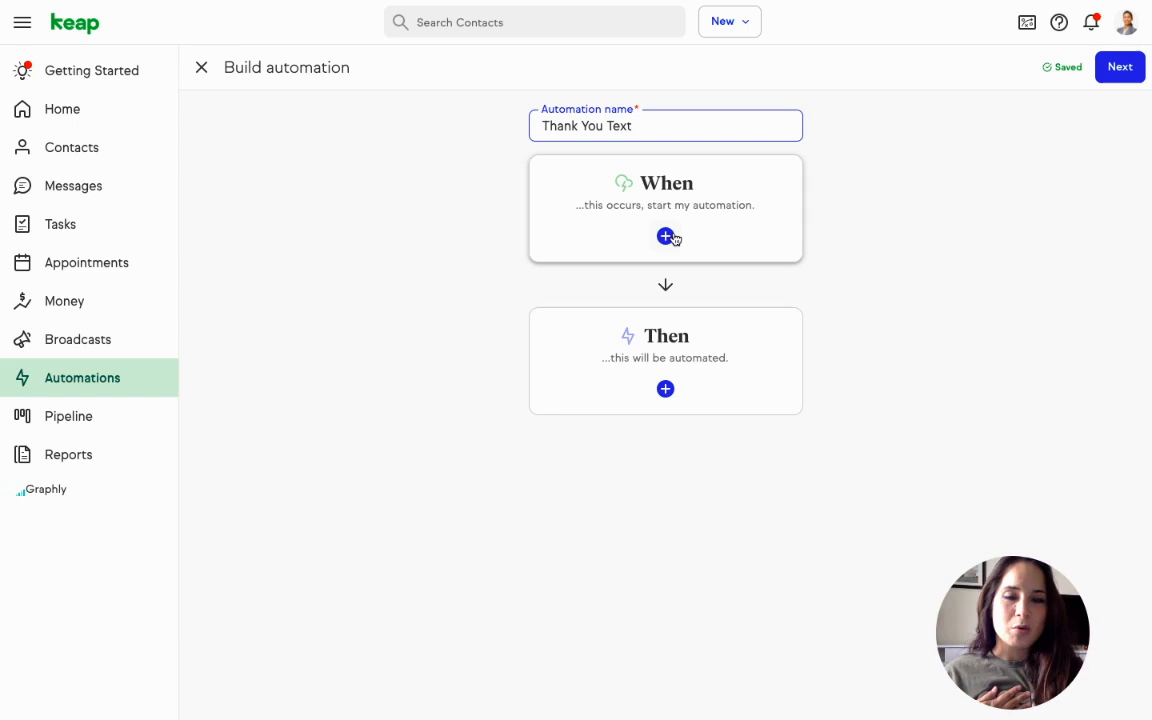
{"action": "left_click", "coordinate": [665, 237]}
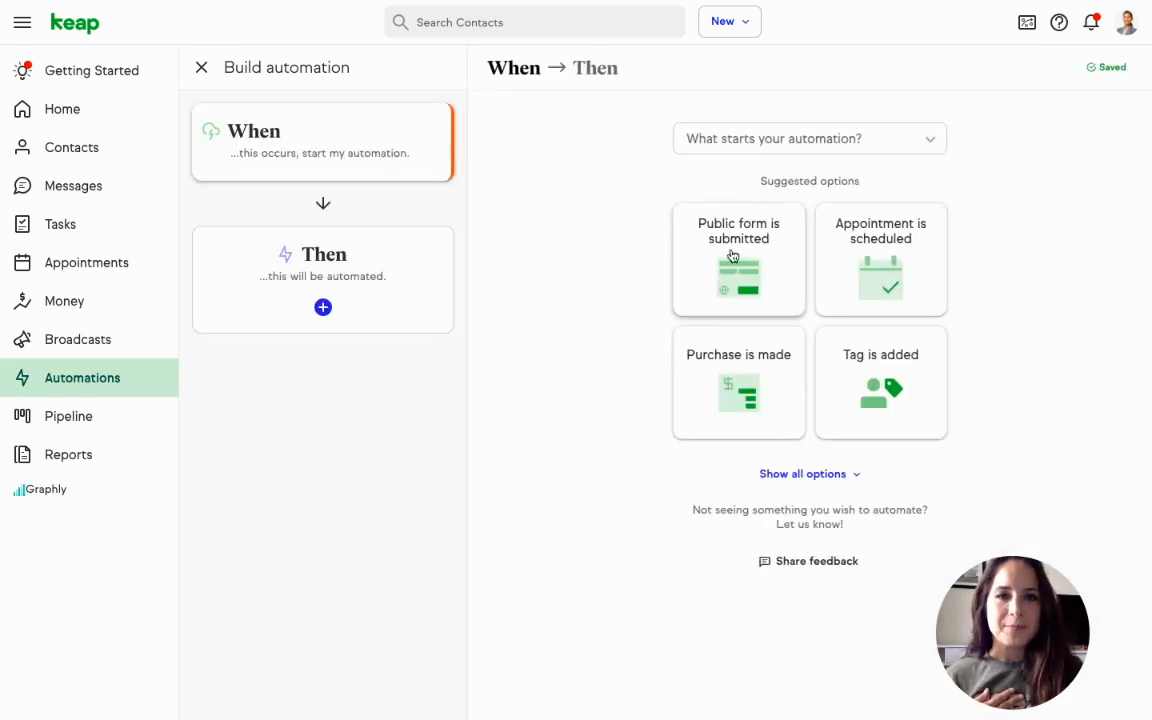
{"action": "left_click", "coordinate": [738, 383]}
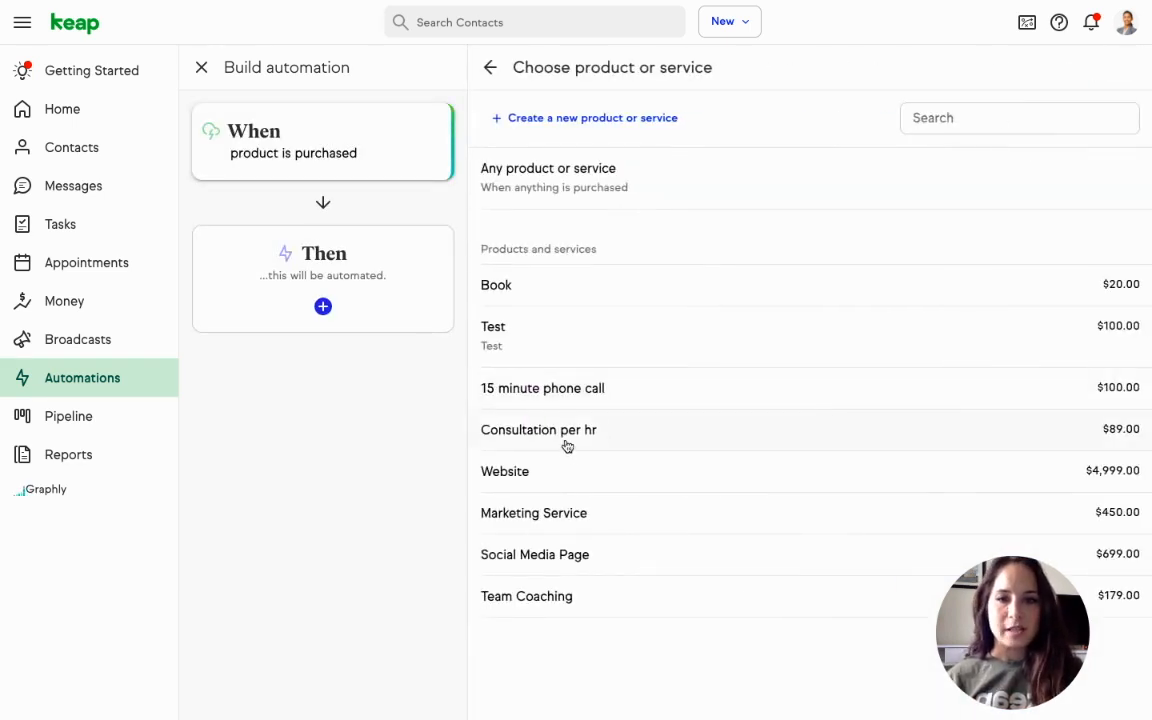
{"action": "left_click", "coordinate": [538, 429]}
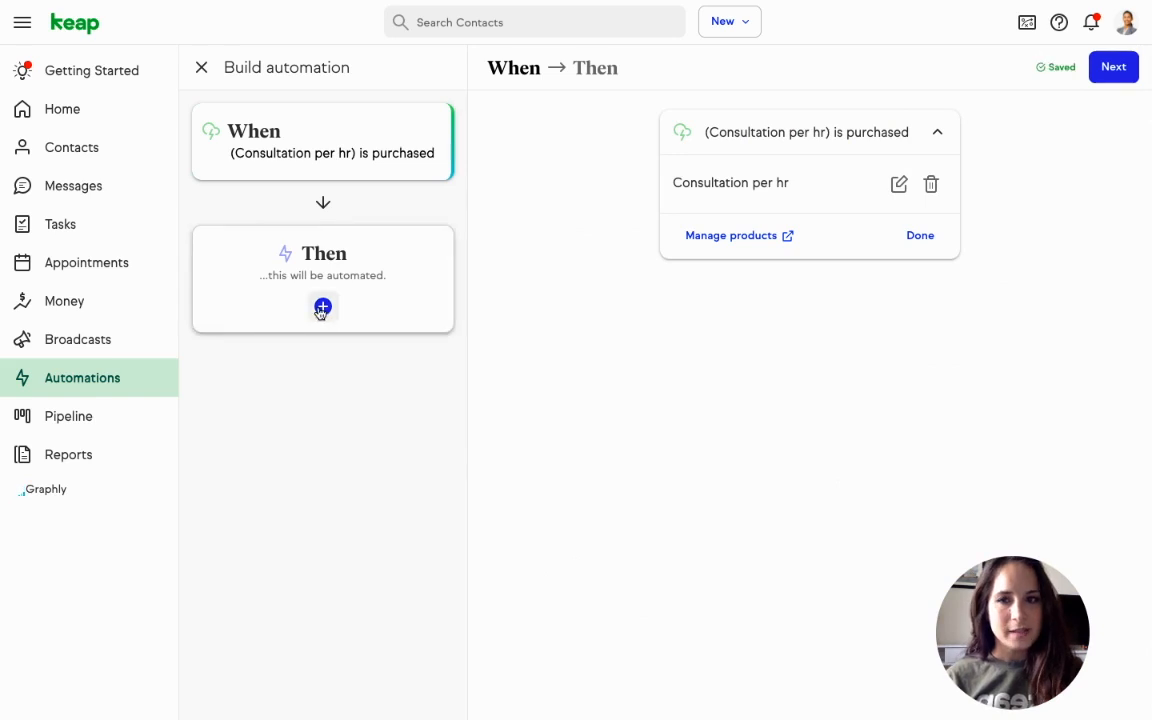
{"action": "left_click", "coordinate": [322, 307]}
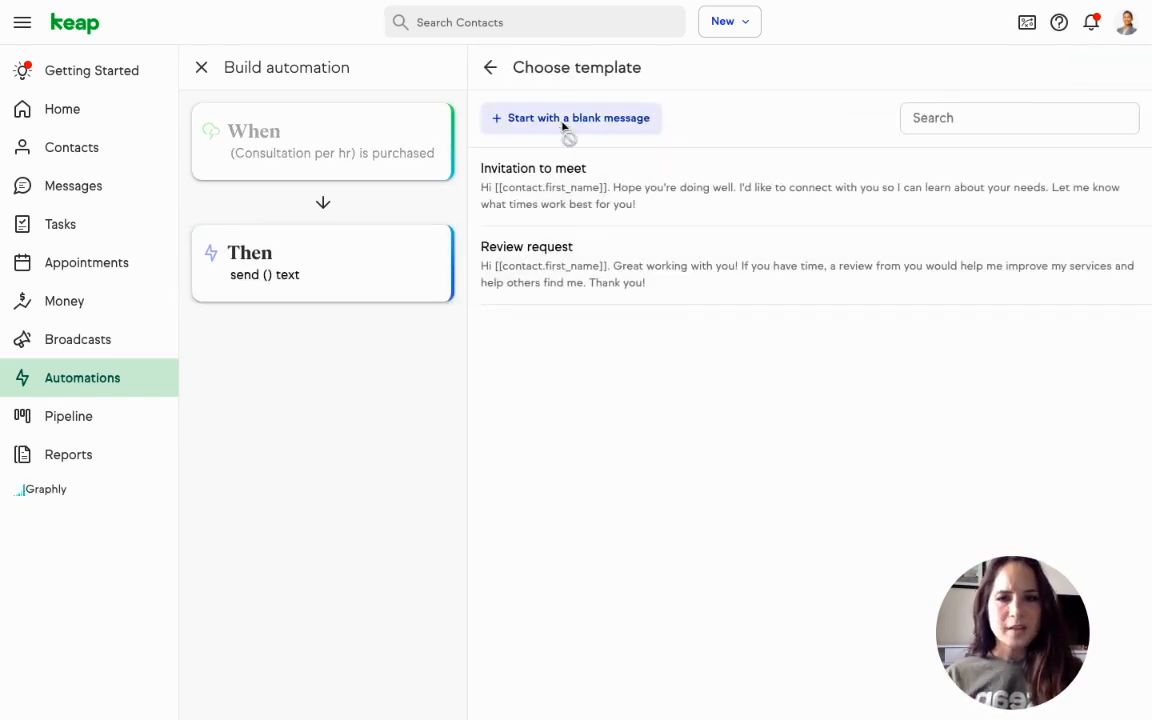
Start a blank text message, exclude home numbers, and name it 'Thank You Text'.
{"action": "left_click", "coordinate": [571, 117]}
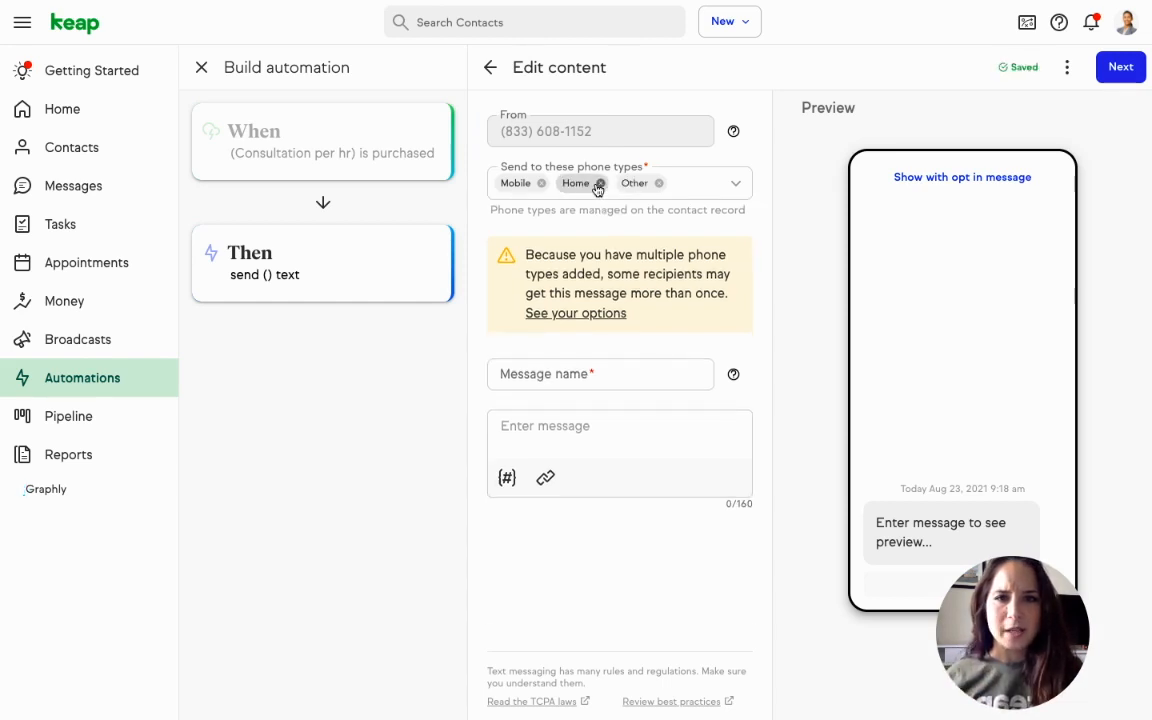
{"action": "left_click", "coordinate": [601, 182]}
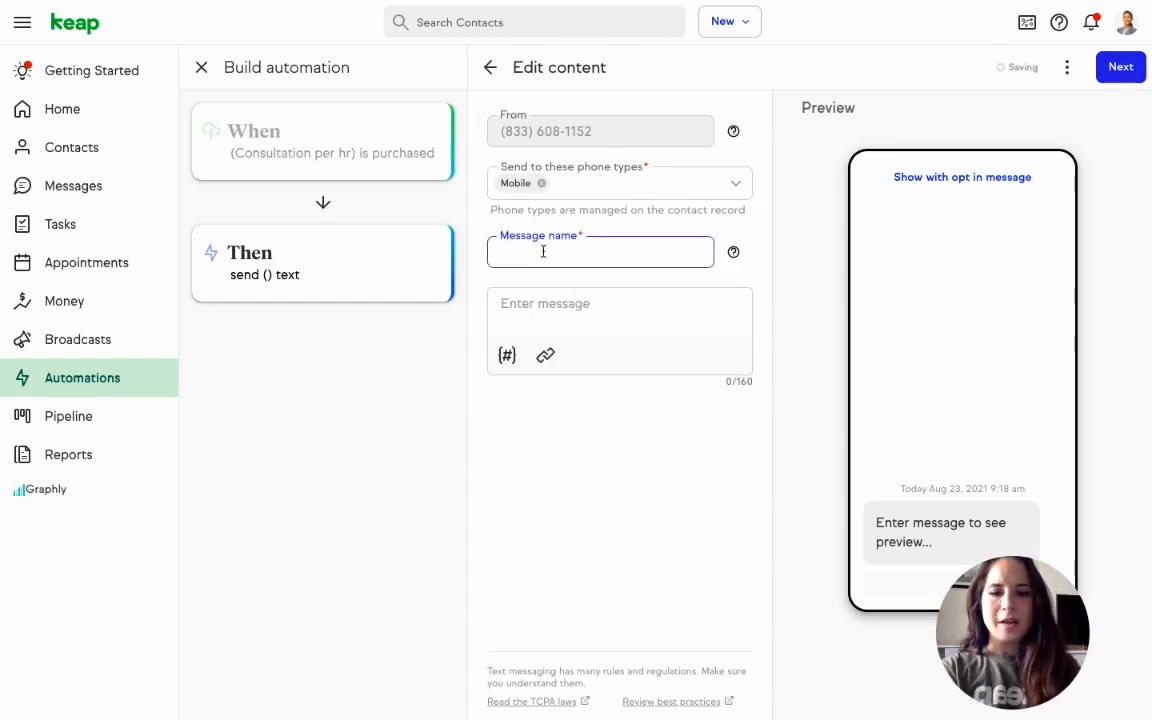
{"action": "type", "text": "Thank You Text"}
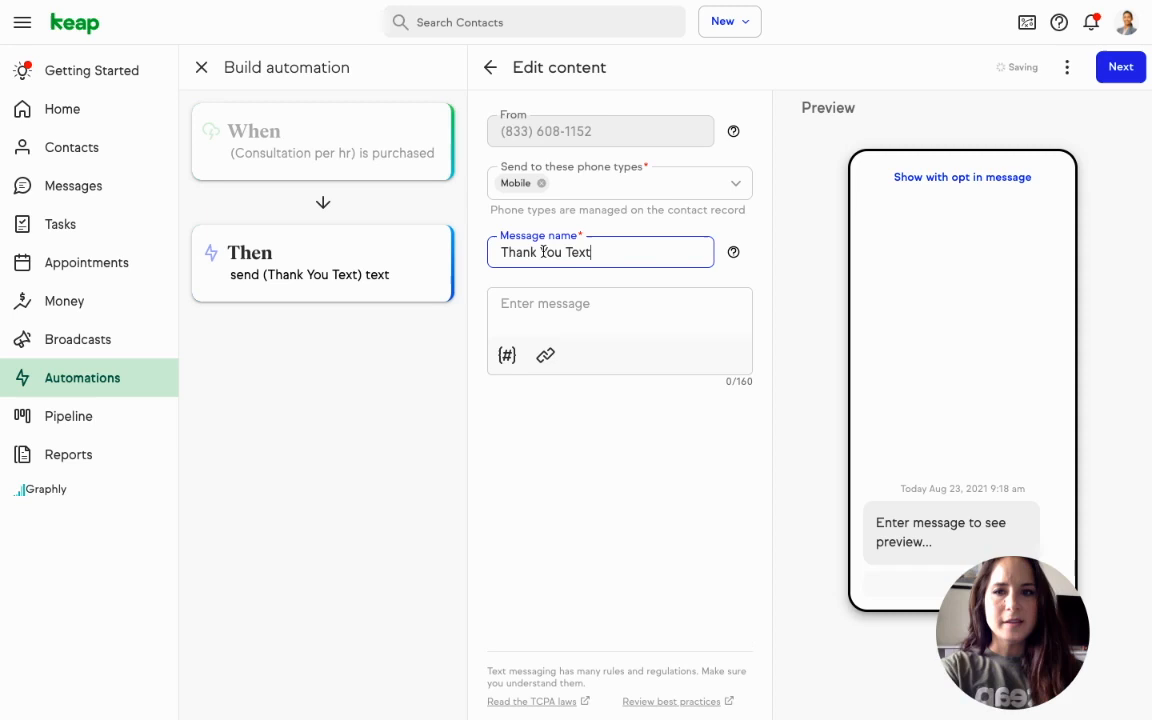
Write 'Hi [First name], thank you for booking a consultation with me. I'm looking forward...'.
{"action": "type", "text": "H"}
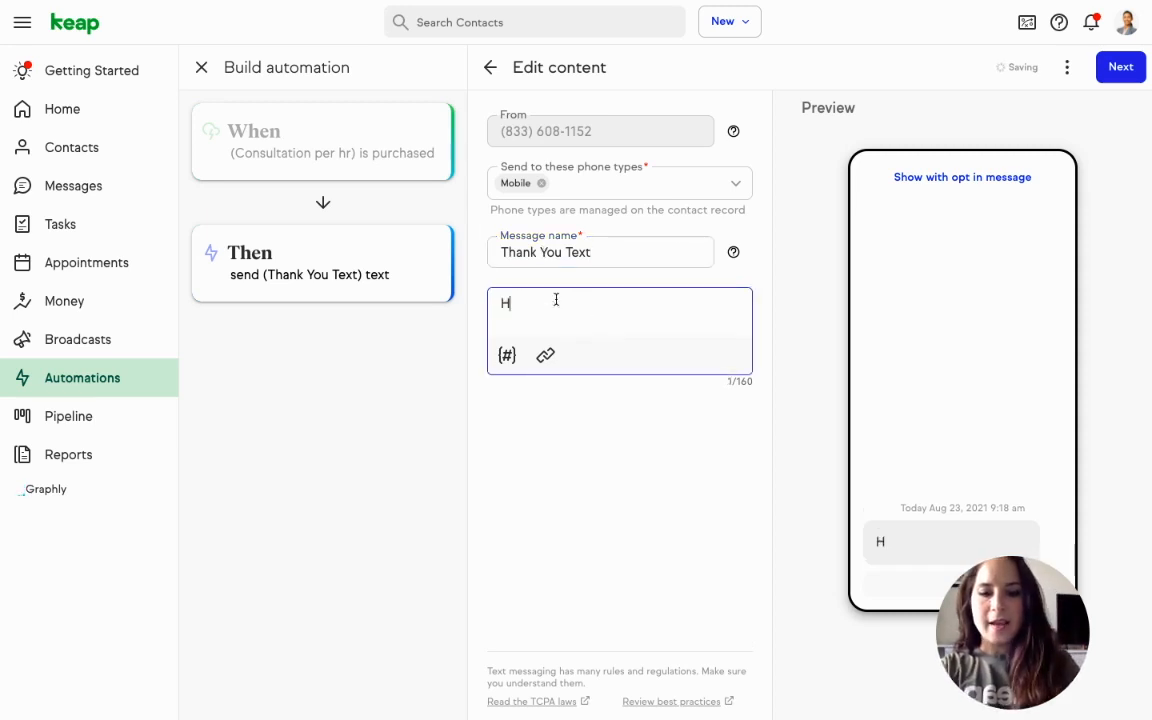
{"action": "left_click", "coordinate": [506, 355]}
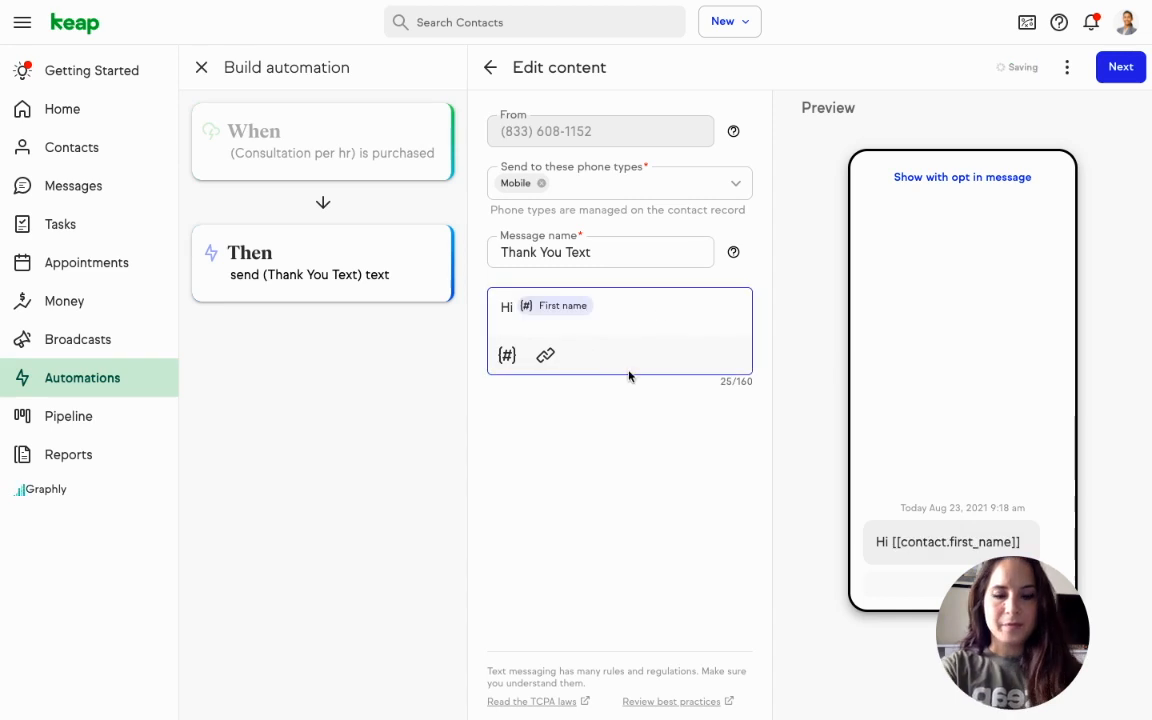
{"action": "type", "text": ", thank you so much for book"}
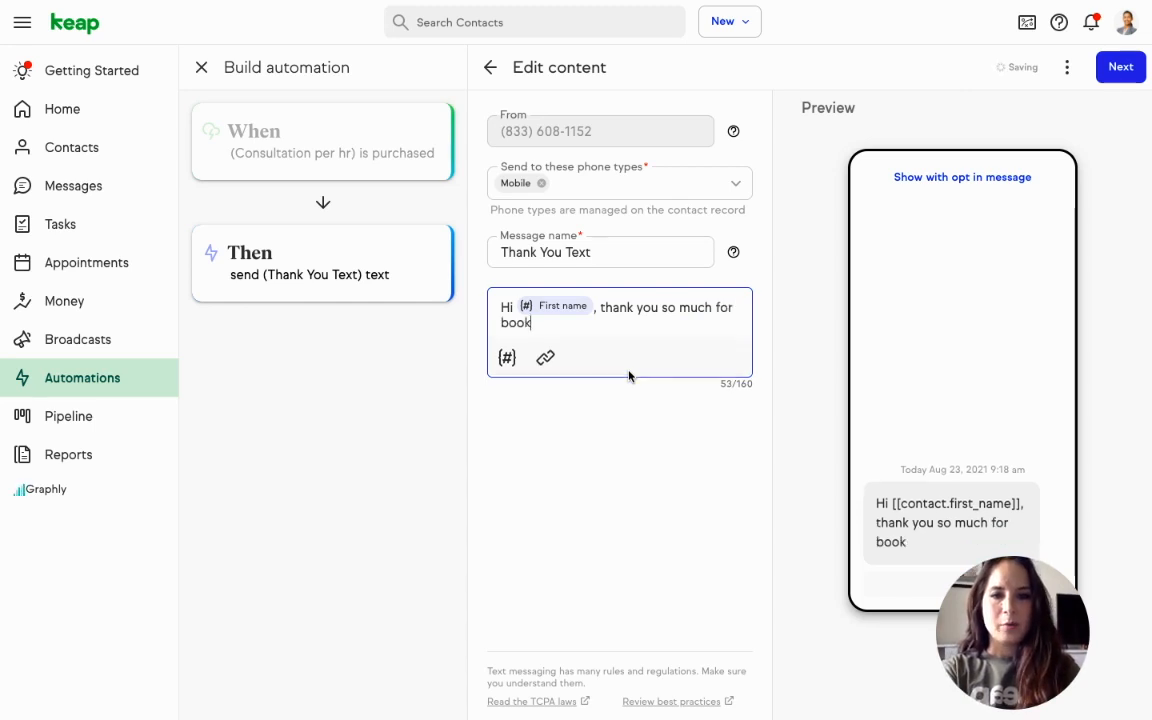
{"action": "type", "text": "ing a consultation"}
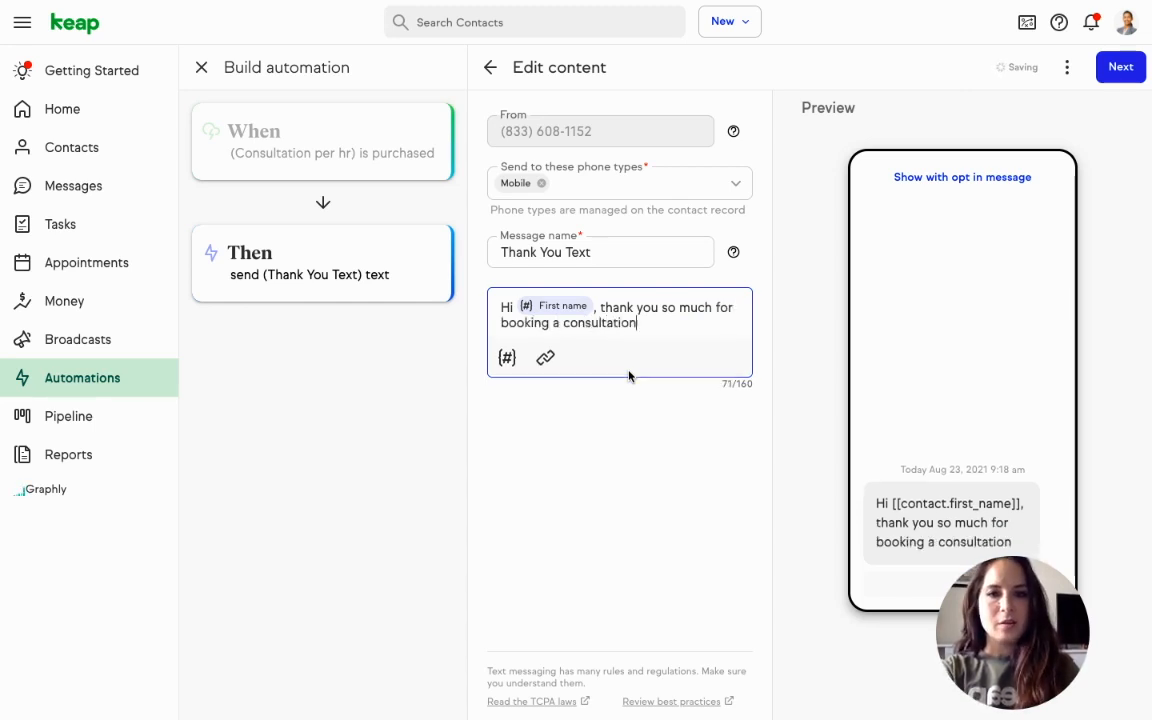
{"action": "type", "text": "with me. I'm looking"}
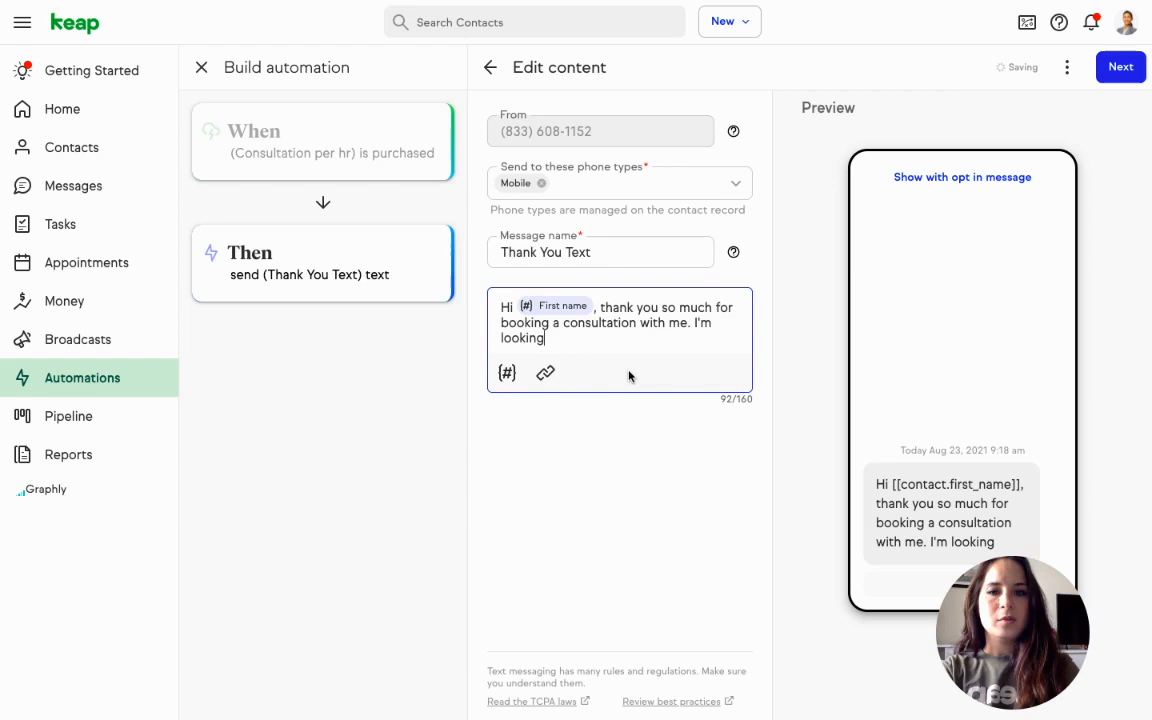
{"action": "type", "text": "forward to getting to know you better."}
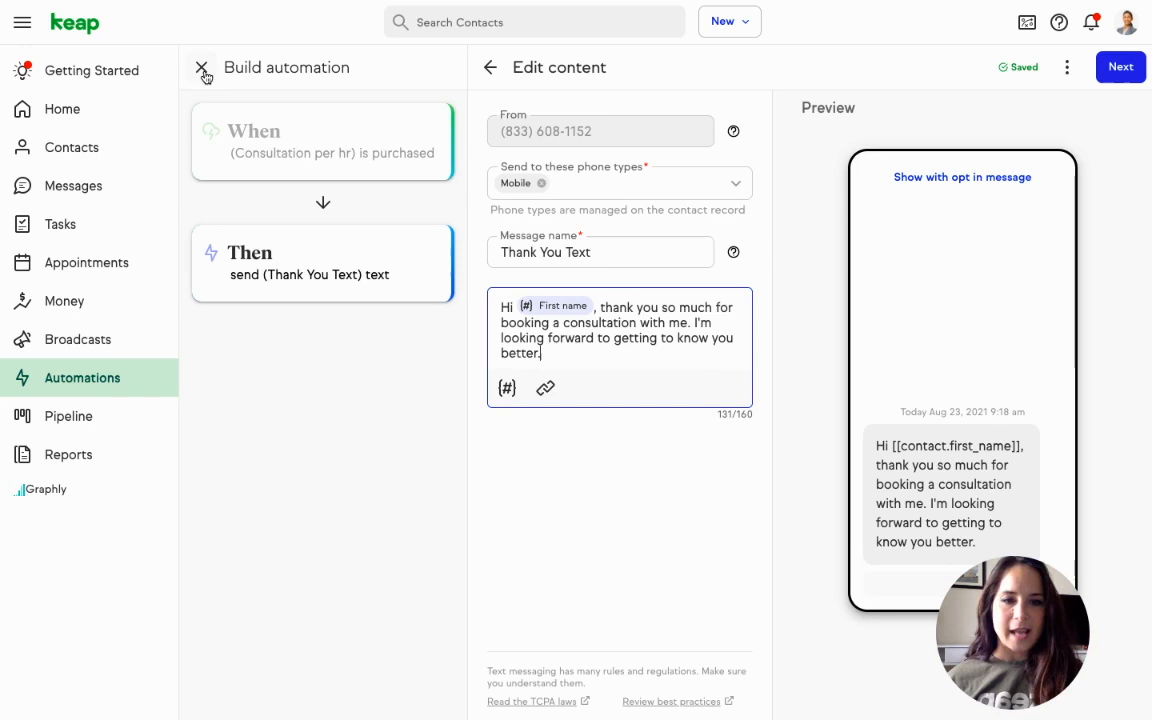
Close the Thank You Text builder and start creating another automation.
{"action": "left_click", "coordinate": [202, 67]}
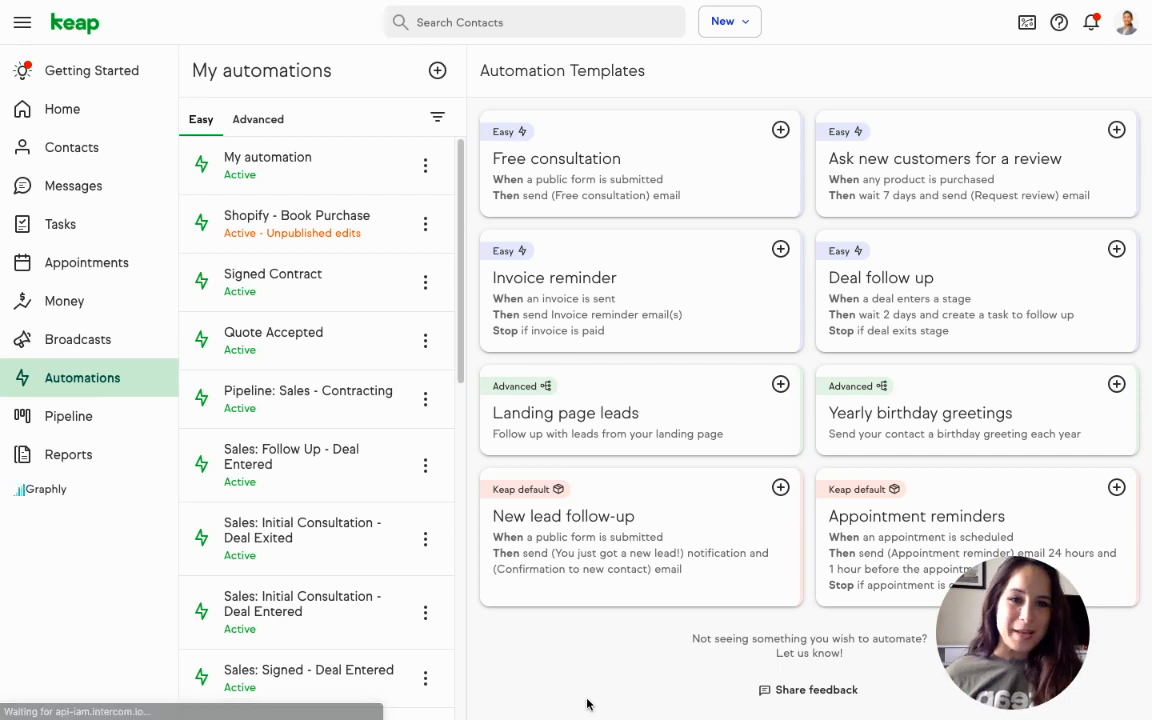
{"action": "left_click", "coordinate": [437, 70]}
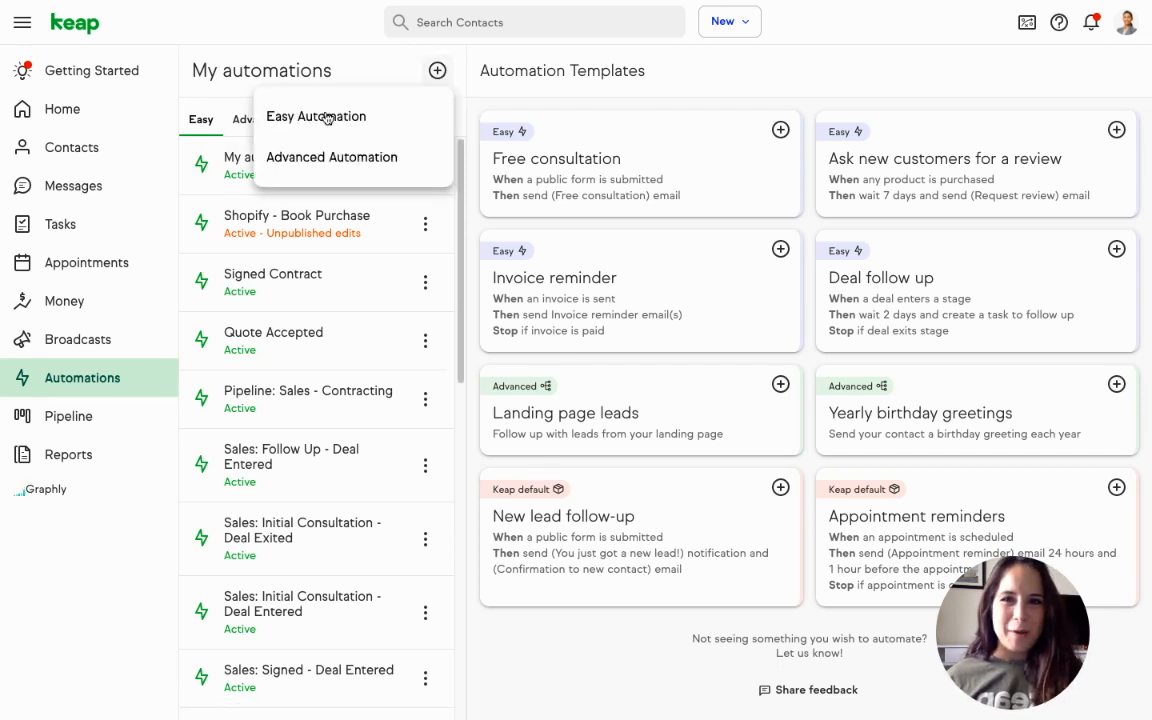
{"action": "mouse_move", "coordinate": [331, 157]}
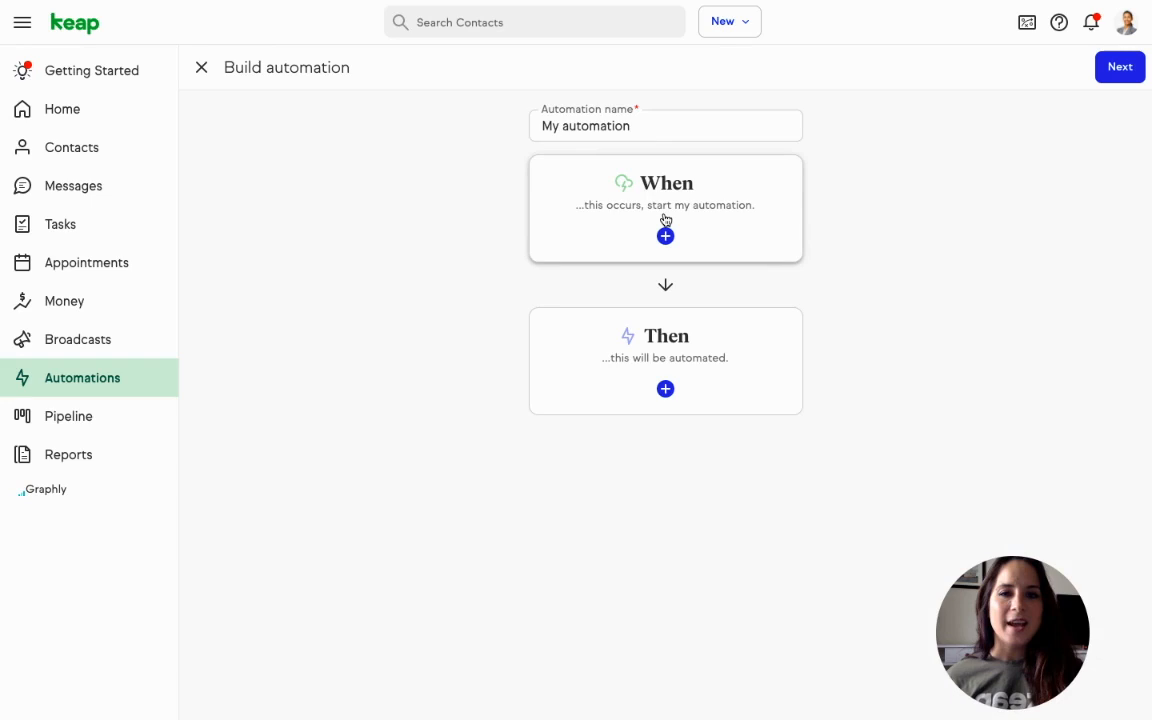
Trigger on an Initial Consultation appointment and send the Appointment reminder text template.
{"action": "left_click", "coordinate": [665, 235]}
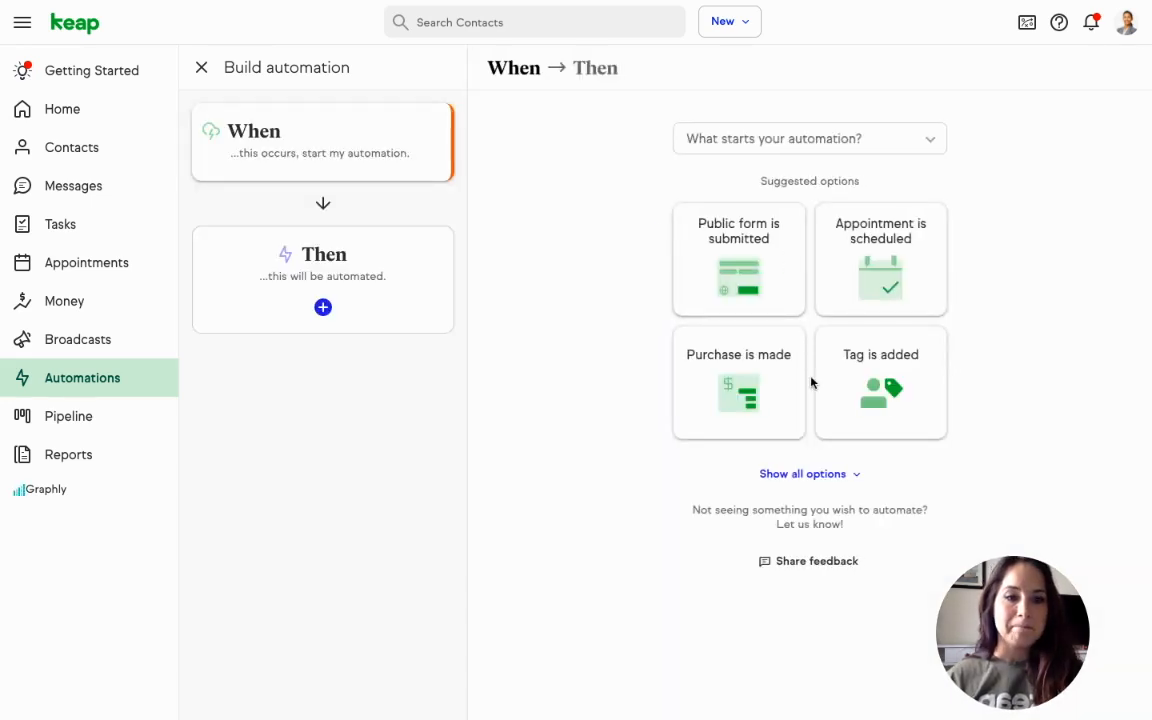
{"action": "left_click", "coordinate": [880, 260]}
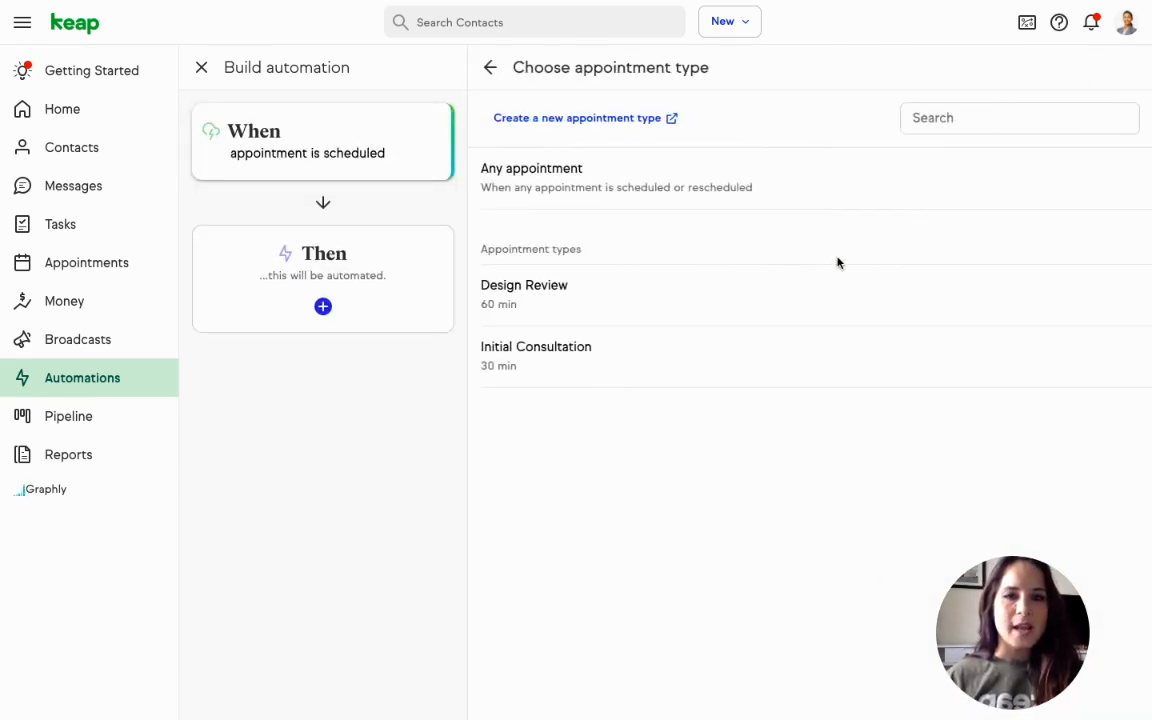
{"action": "left_click", "coordinate": [536, 355]}
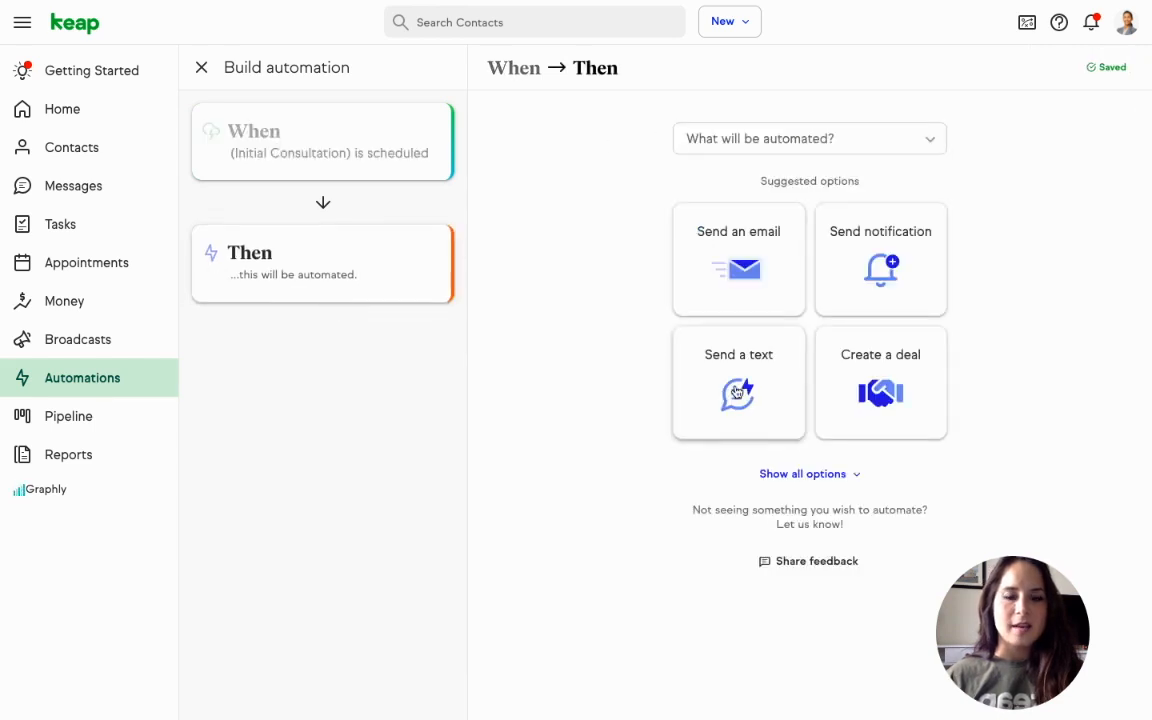
{"action": "left_click", "coordinate": [738, 383]}
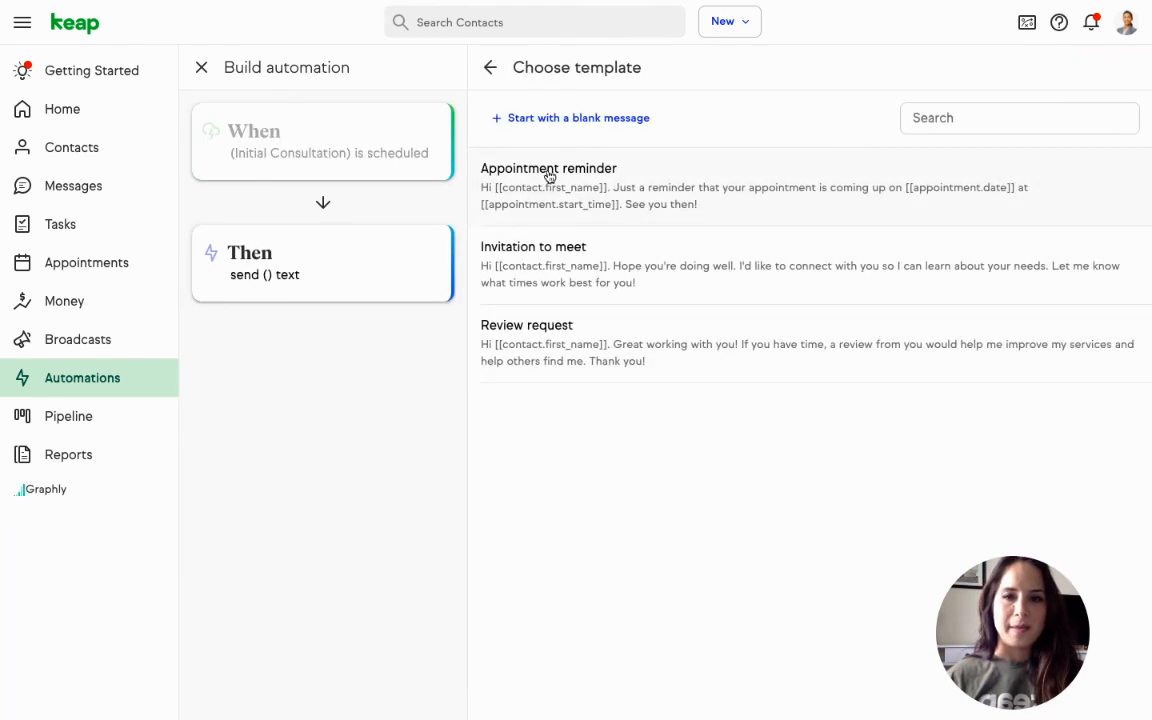
{"action": "left_click", "coordinate": [549, 168]}
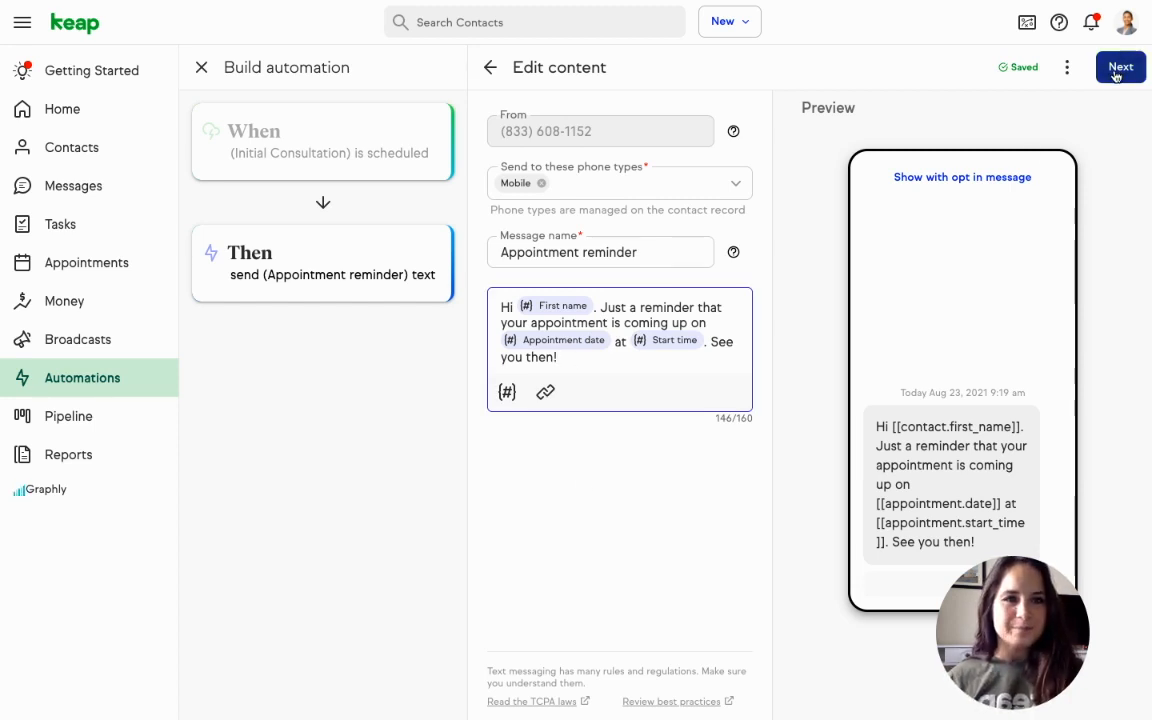
Delay the reminder text until 15 minutes before the appointment.
{"action": "left_click", "coordinate": [1120, 66]}
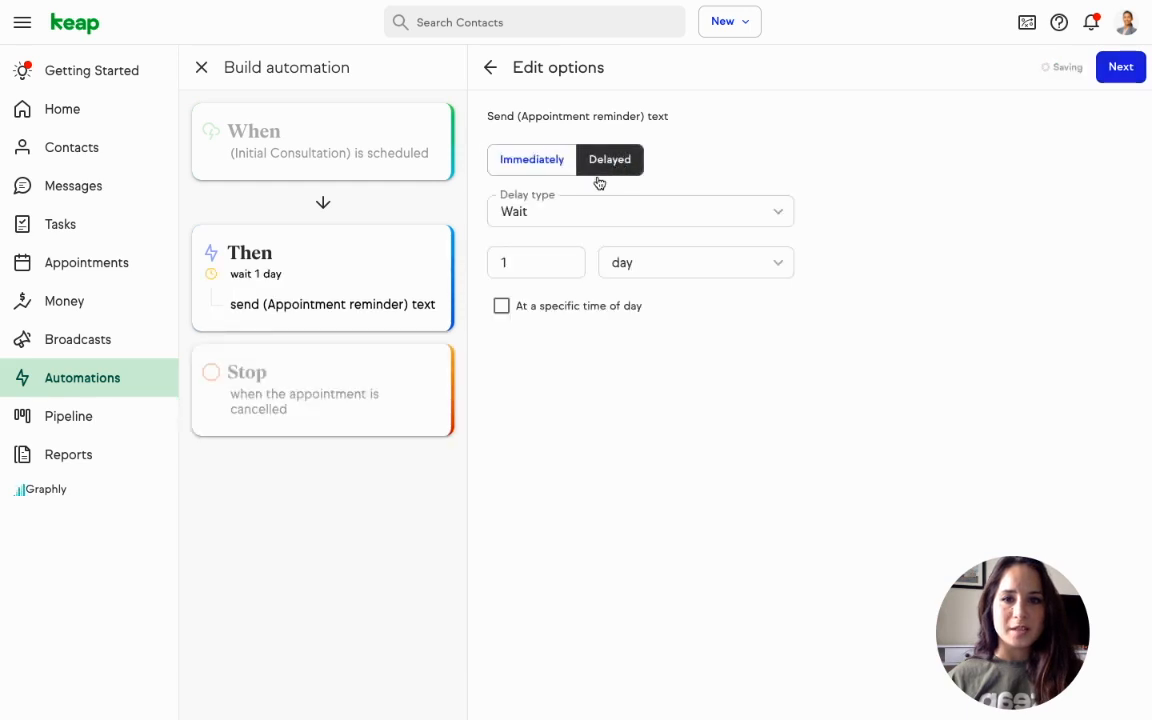
{"action": "left_click", "coordinate": [639, 211]}
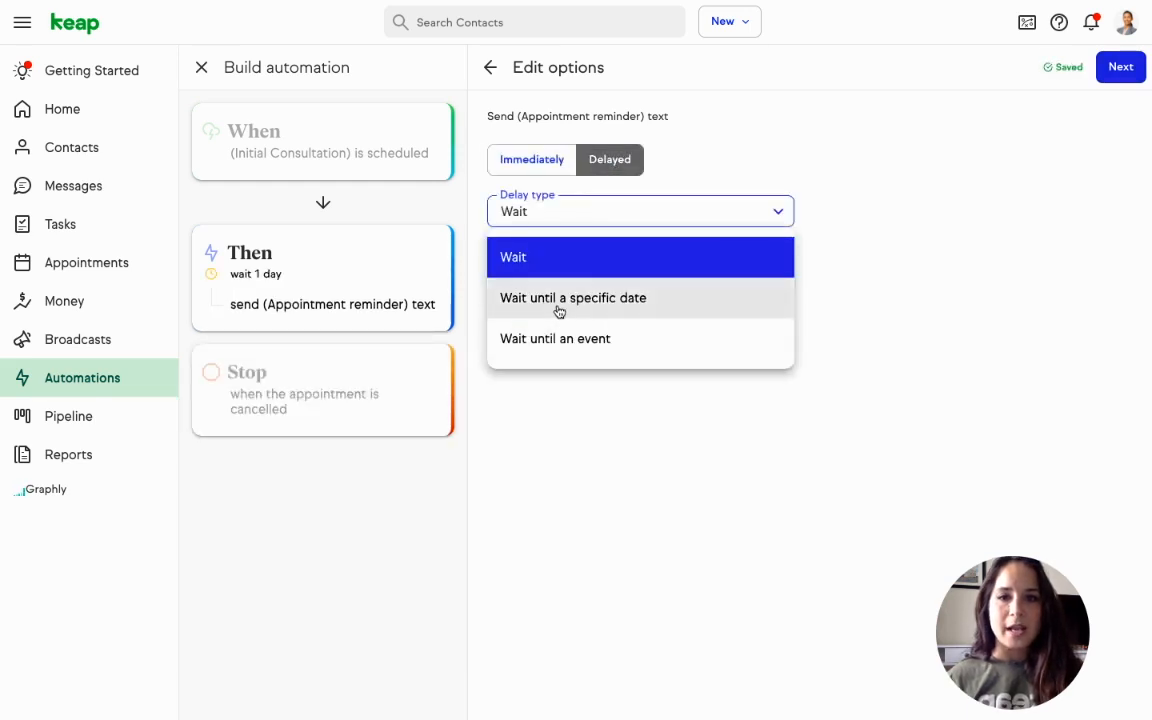
{"action": "left_click", "coordinate": [555, 338]}
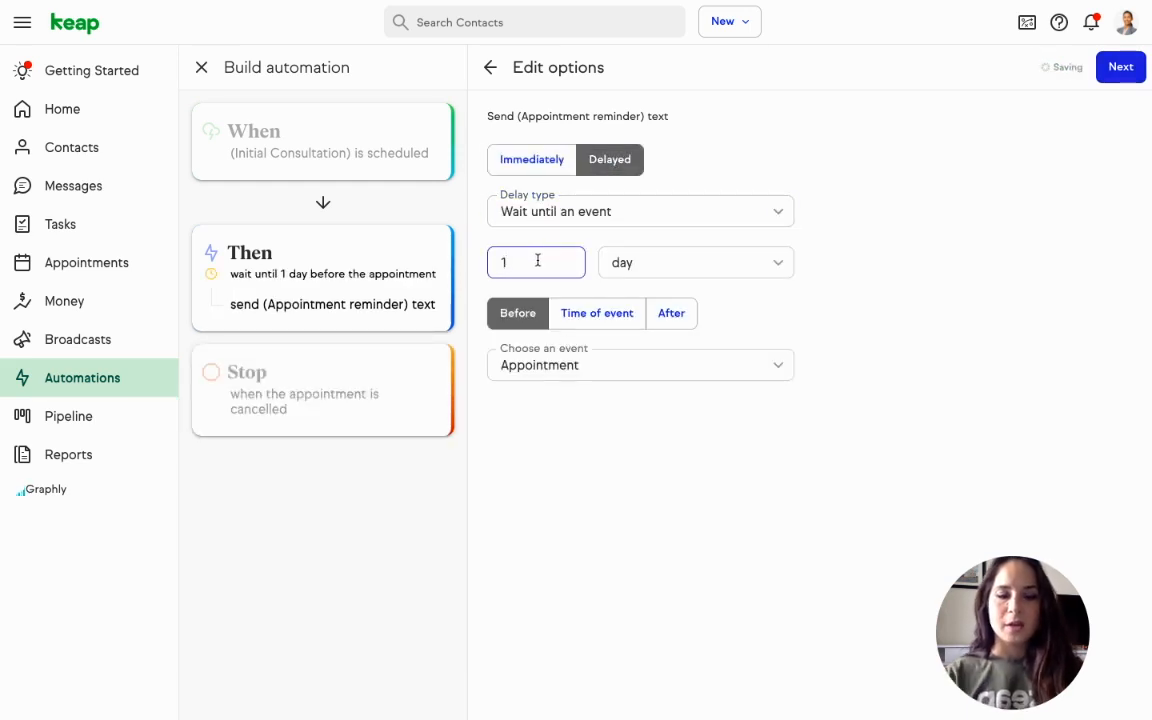
{"action": "left_click", "coordinate": [640, 211]}
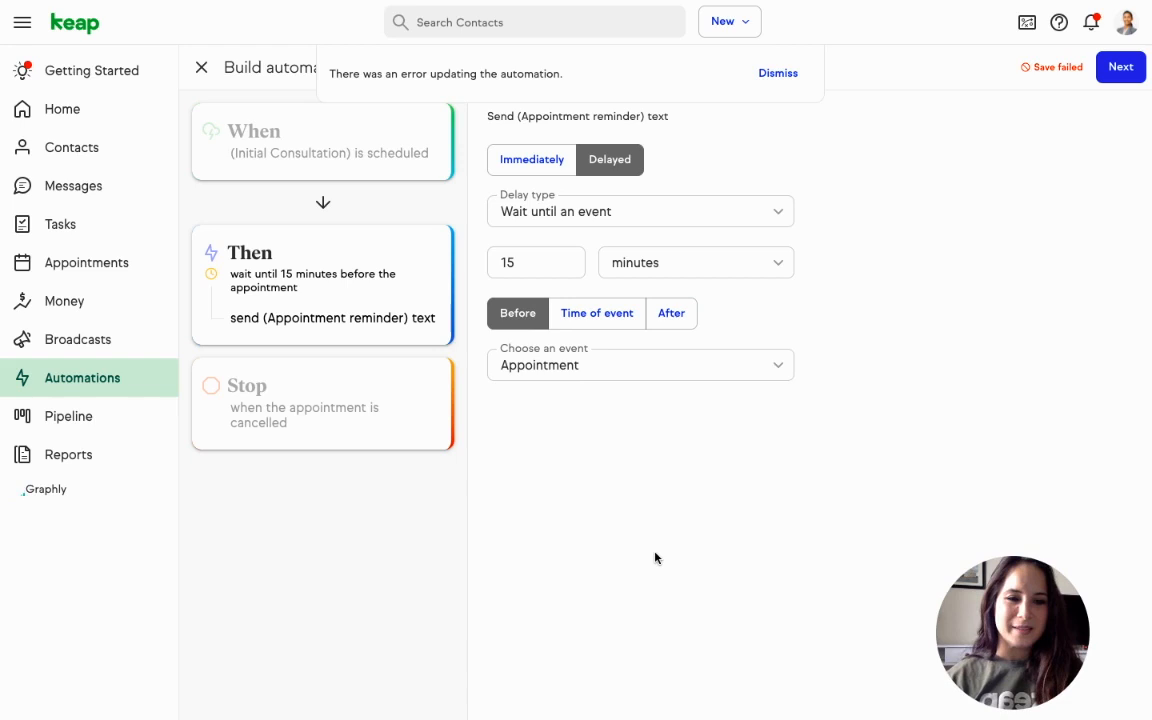
{"action": "mouse_move", "coordinate": [656, 604]}
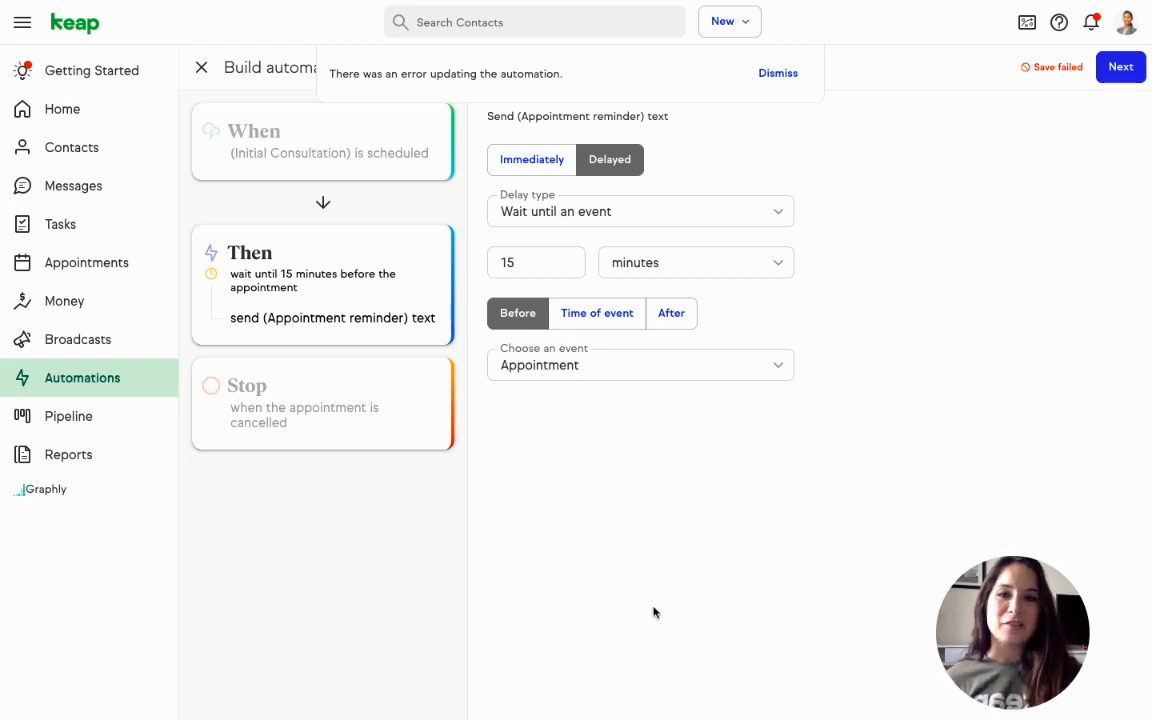
{"action": "mouse_move", "coordinate": [557, 587]}
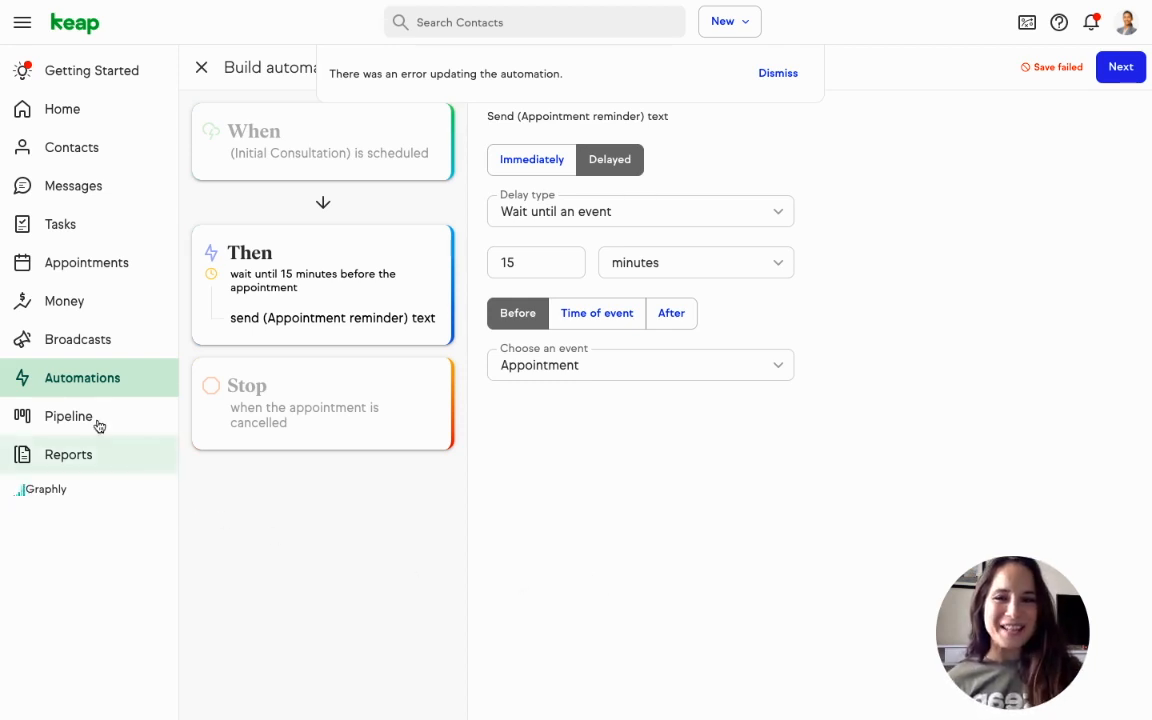
{"action": "left_click", "coordinate": [68, 416]}
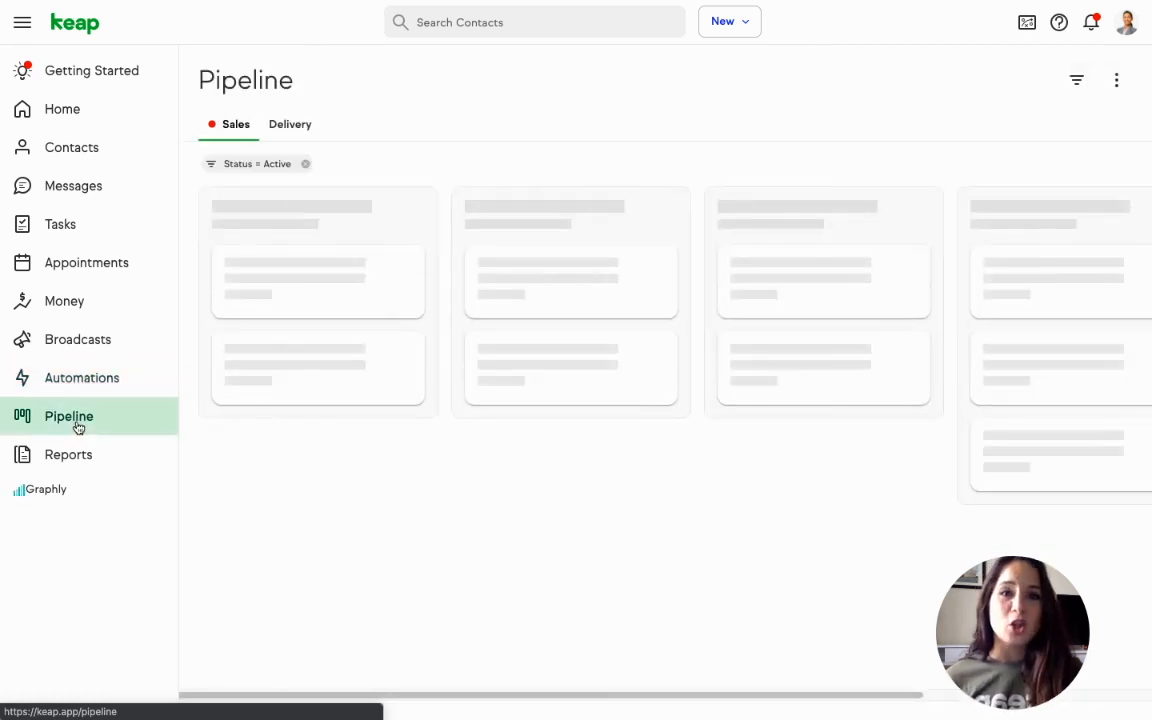
Scroll the sales pipeline right and start an automation for the Contract Sent stage.
{"action": "left_click", "coordinate": [68, 416]}
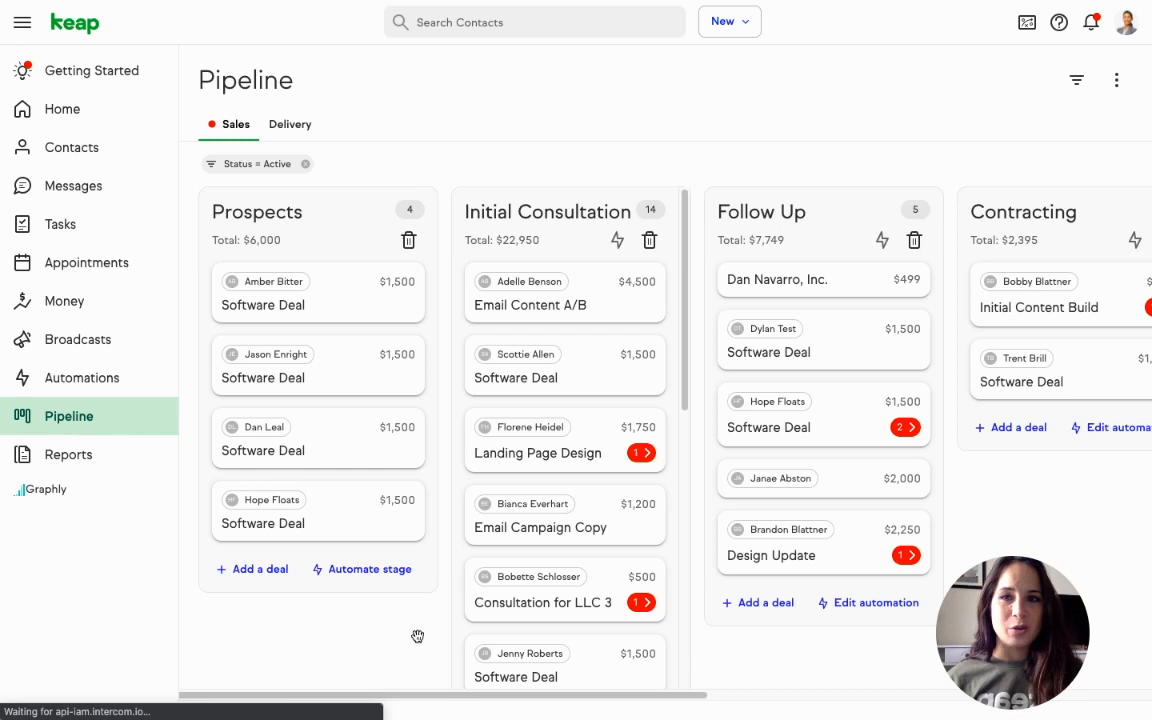
{"action": "scroll", "scroll_direction": "right", "scroll_amount": 3}
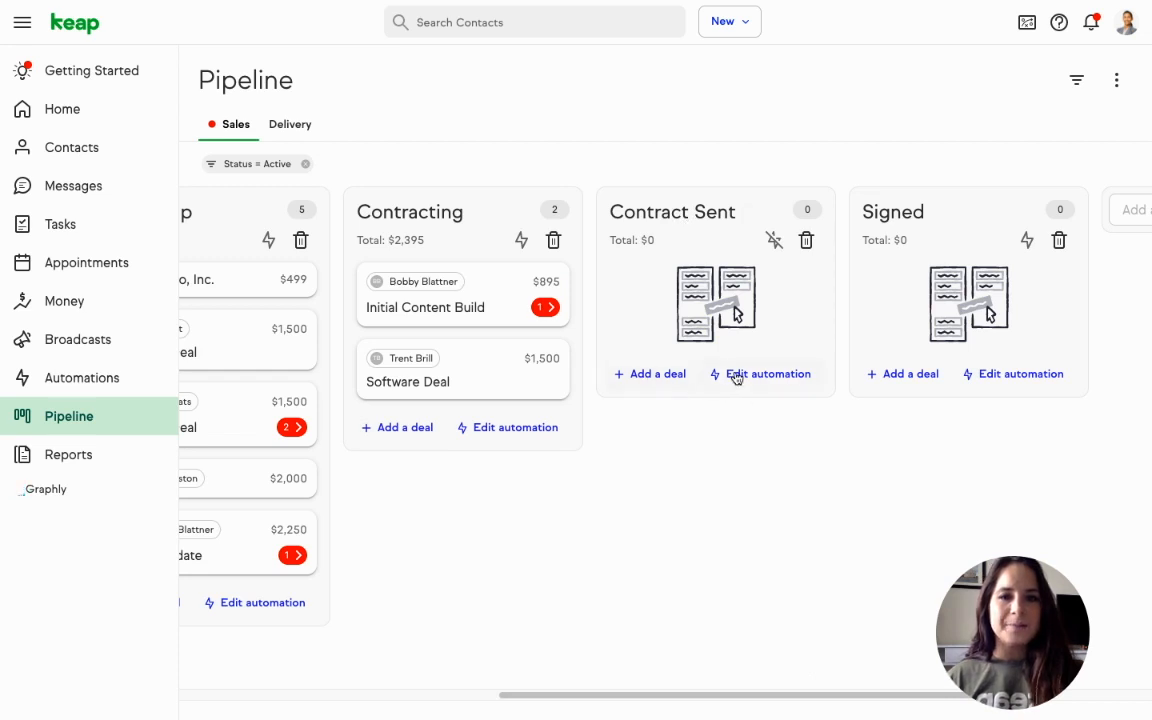
{"action": "left_click", "coordinate": [767, 373]}
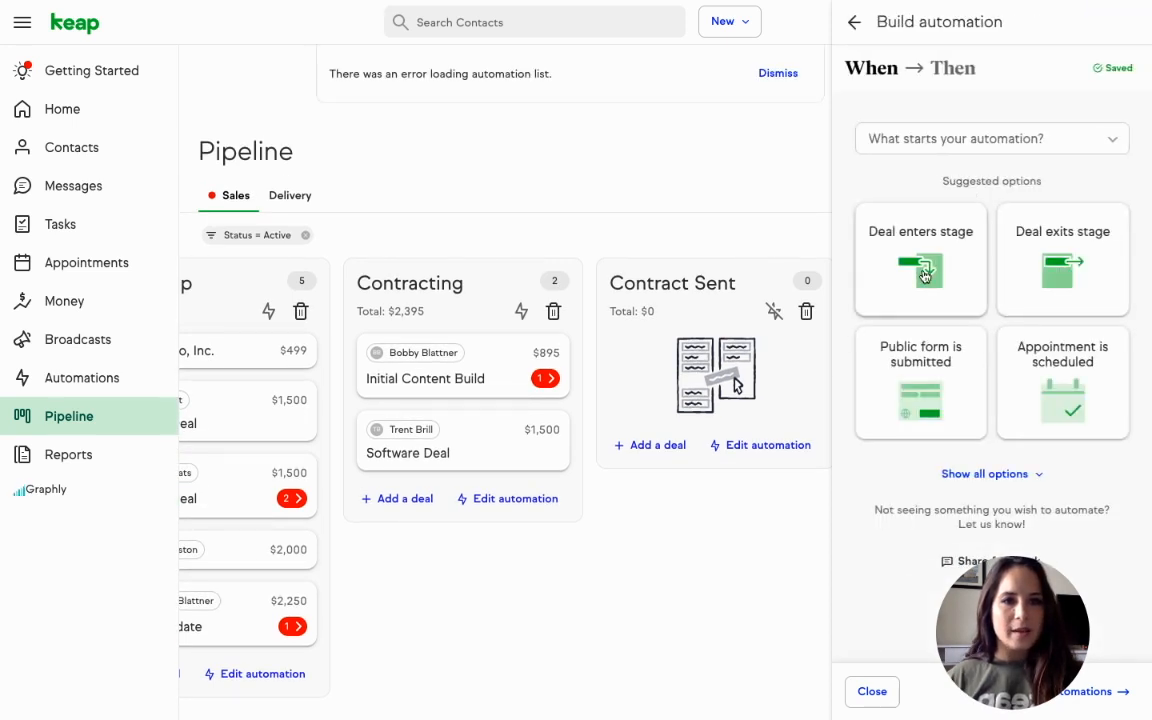
Trigger the automation when a deal enters the Sales pipeline's Contract Sent stage.
{"action": "left_click", "coordinate": [919, 260]}
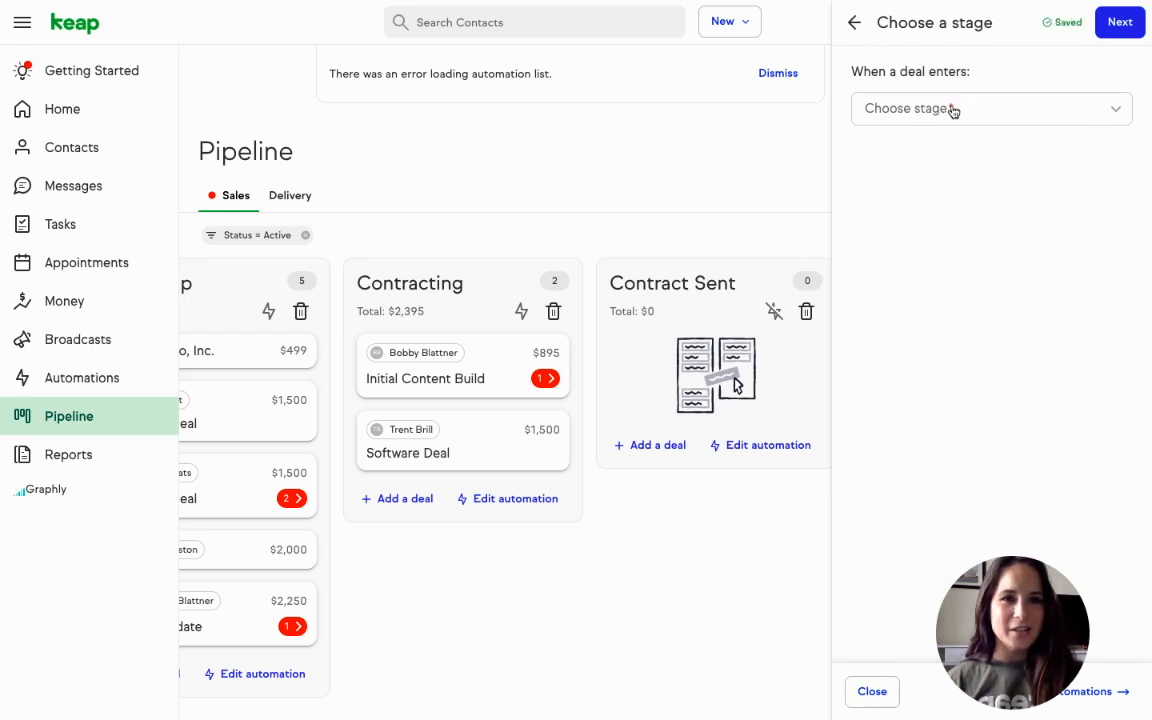
{"action": "left_click", "coordinate": [990, 108]}
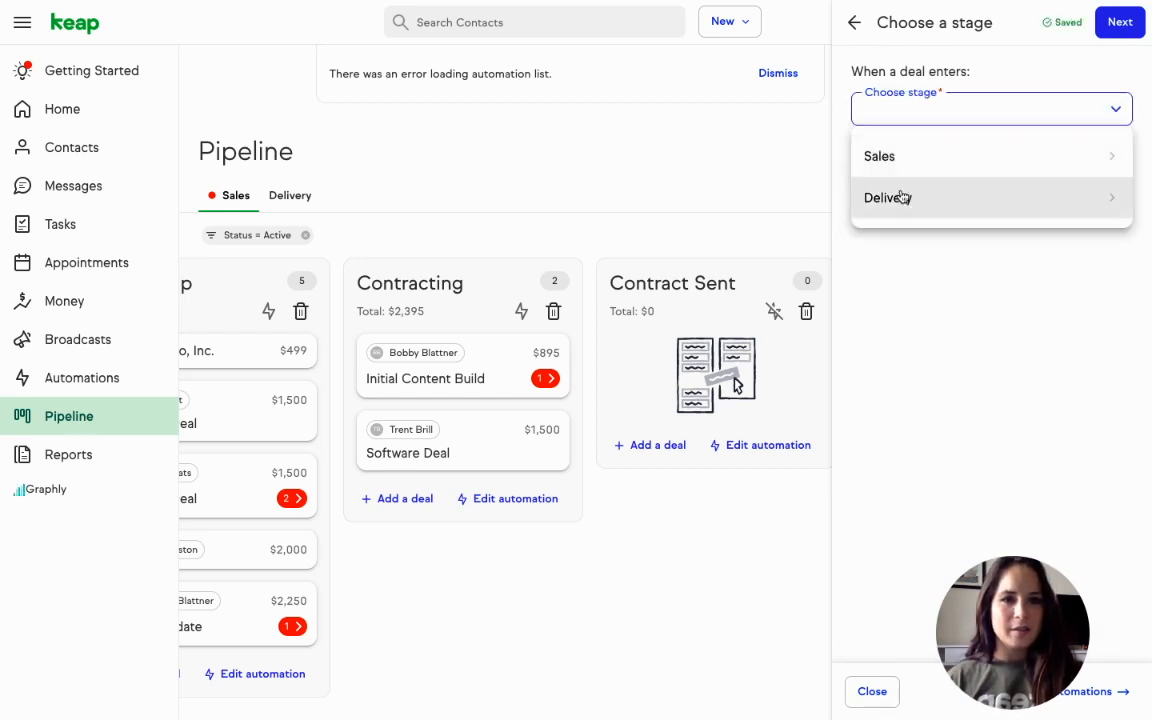
{"action": "left_click", "coordinate": [879, 156]}
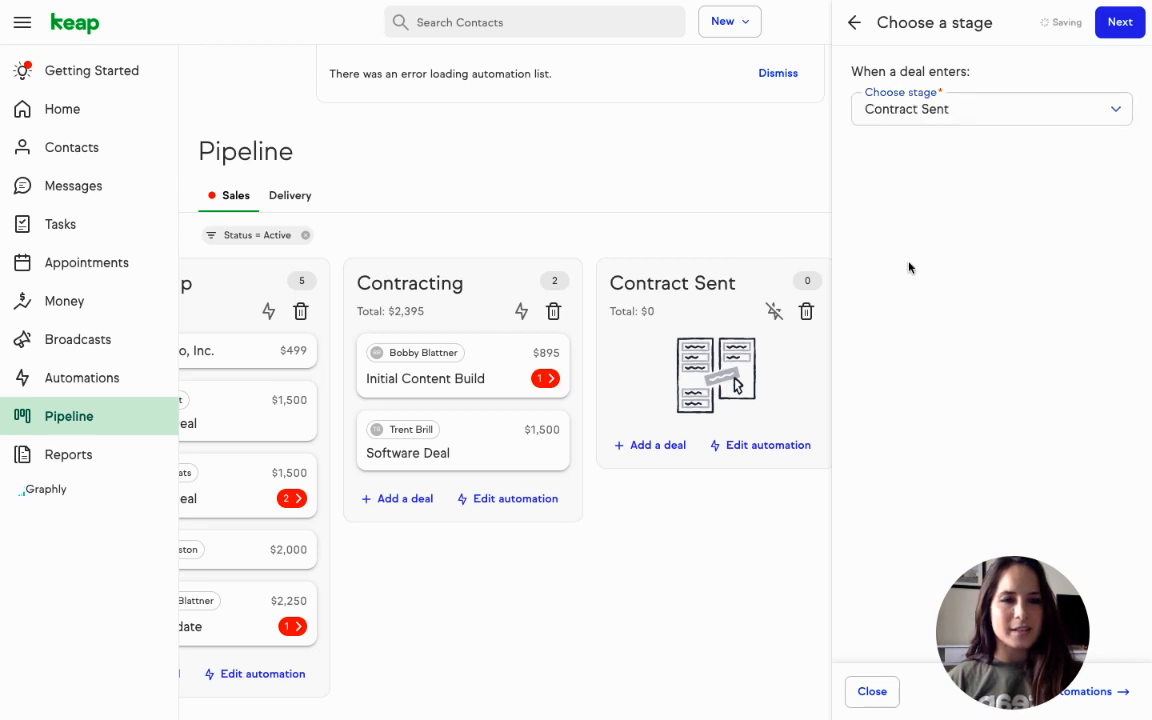
{"action": "left_click", "coordinate": [1119, 22]}
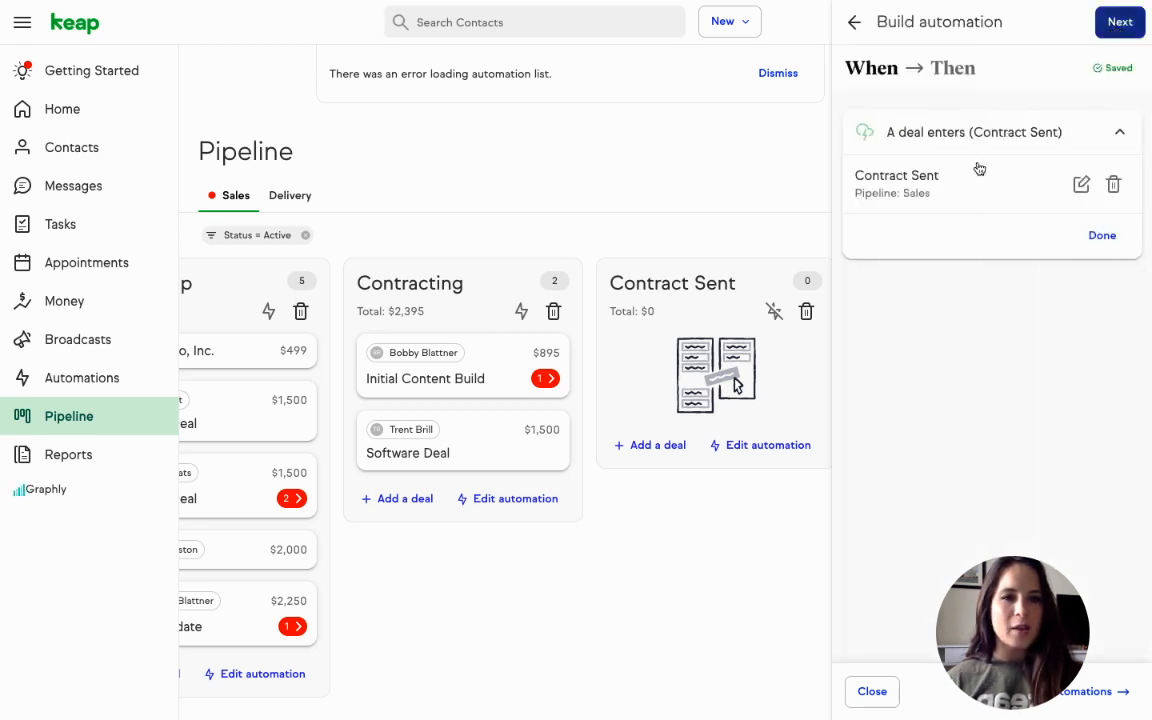
Finish the trigger and add a Send a text action from a blank message.
{"action": "left_click", "coordinate": [1101, 235]}
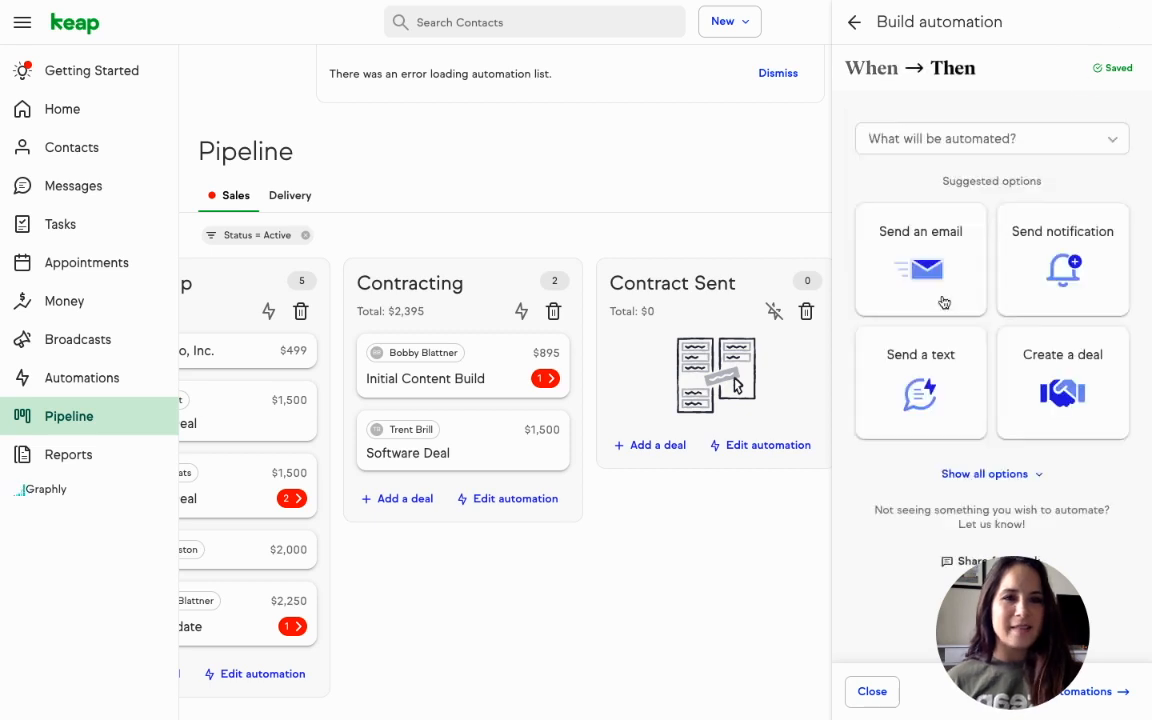
{"action": "left_click", "coordinate": [919, 260]}
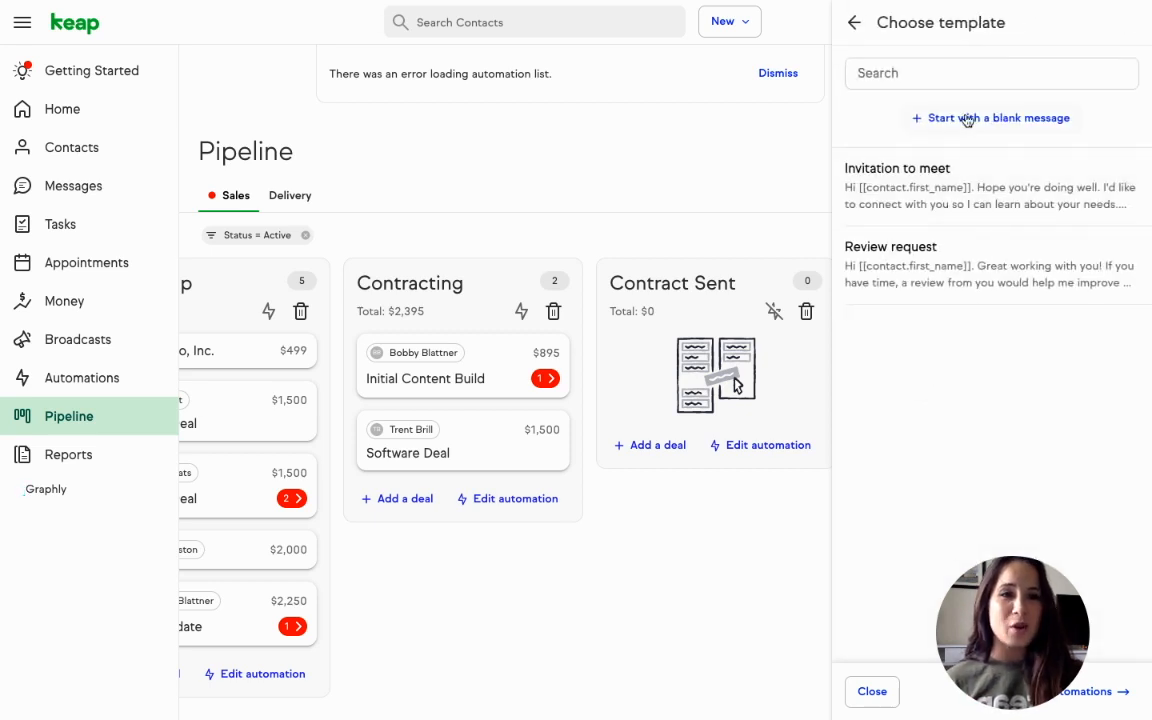
{"action": "left_click", "coordinate": [991, 118]}
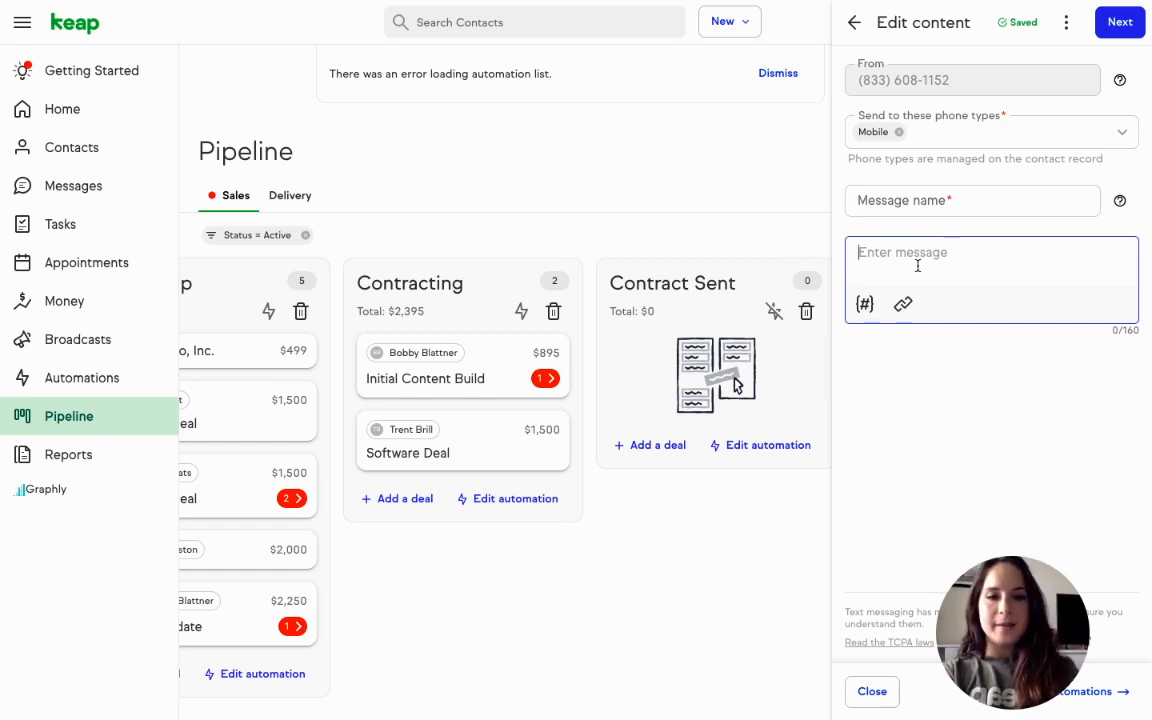
Write 'Hey [First name] - heads up, your contract is ready...' and fix the typo.
{"action": "type", "text": "Hey"}
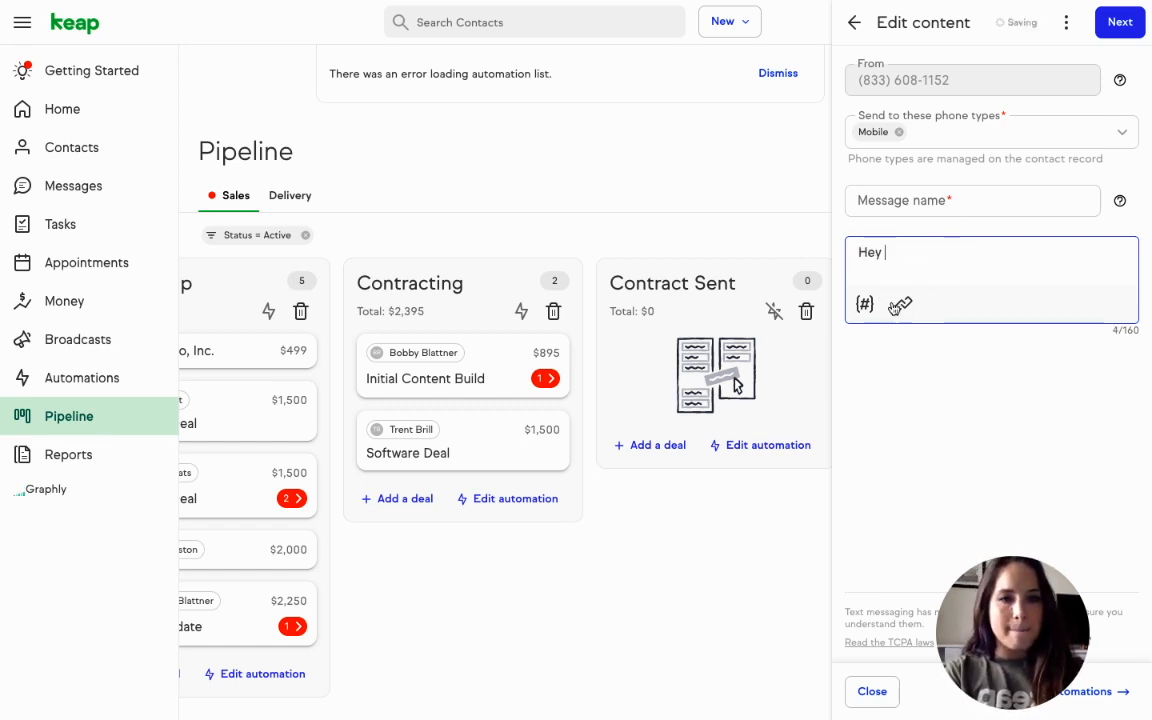
{"action": "left_click", "coordinate": [864, 304]}
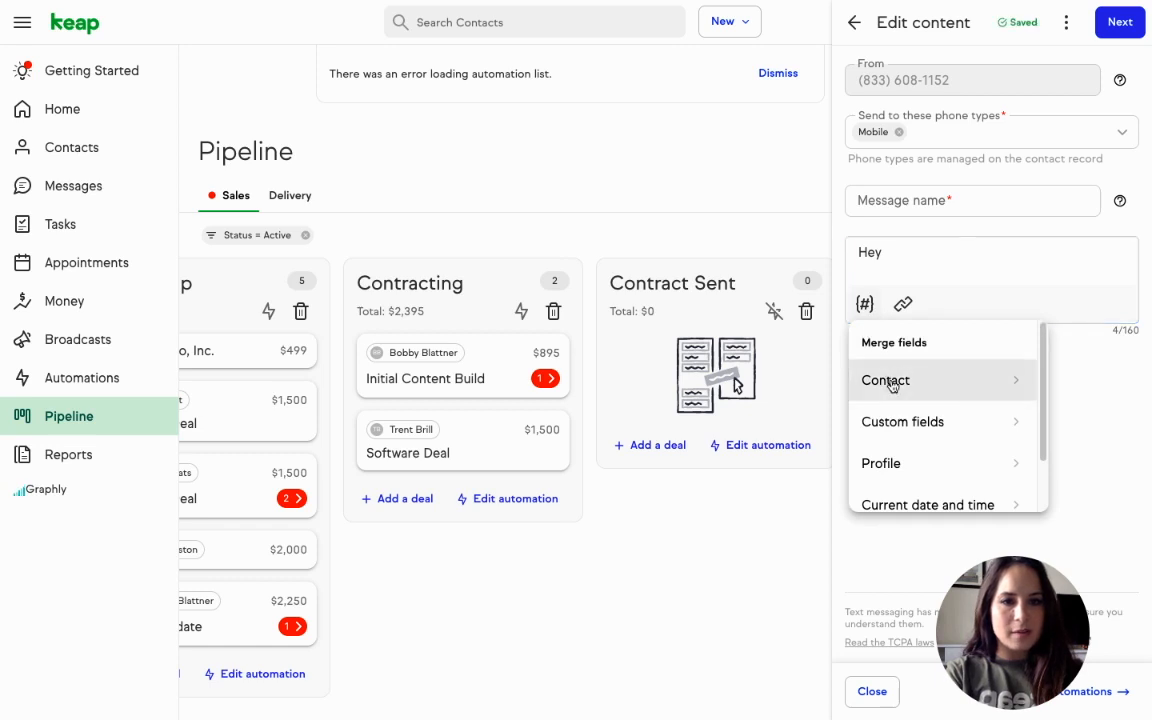
{"action": "left_click", "coordinate": [885, 380]}
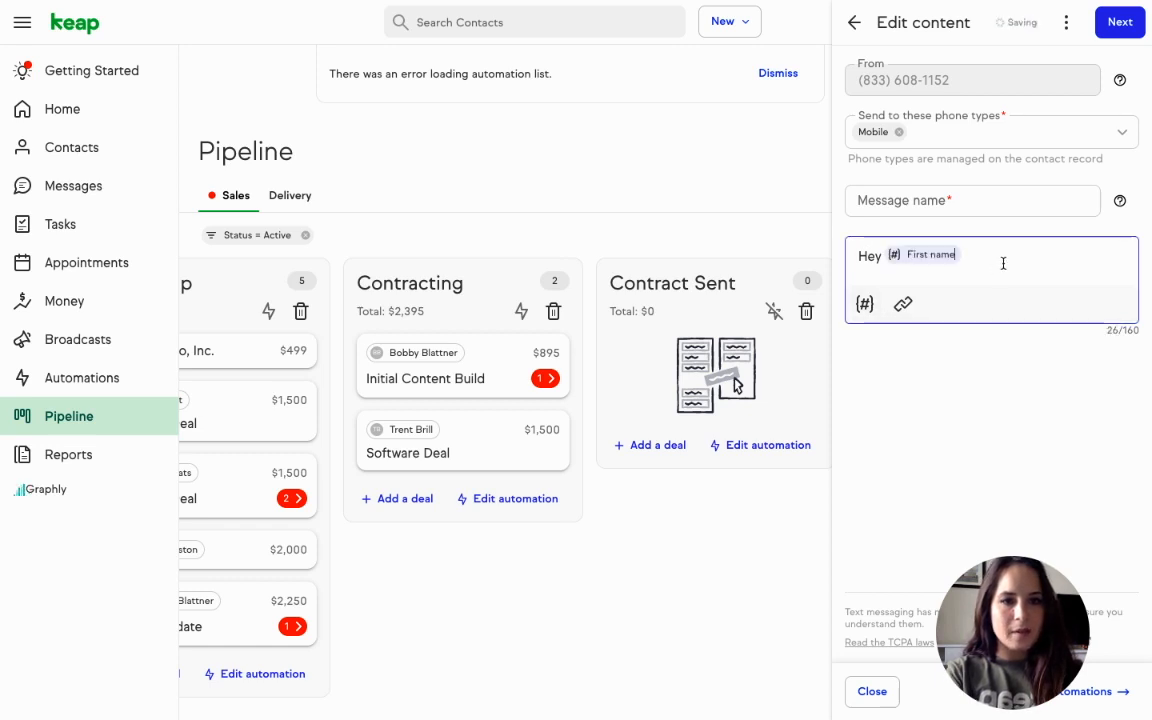
{"action": "type", "text": "- heads up"}
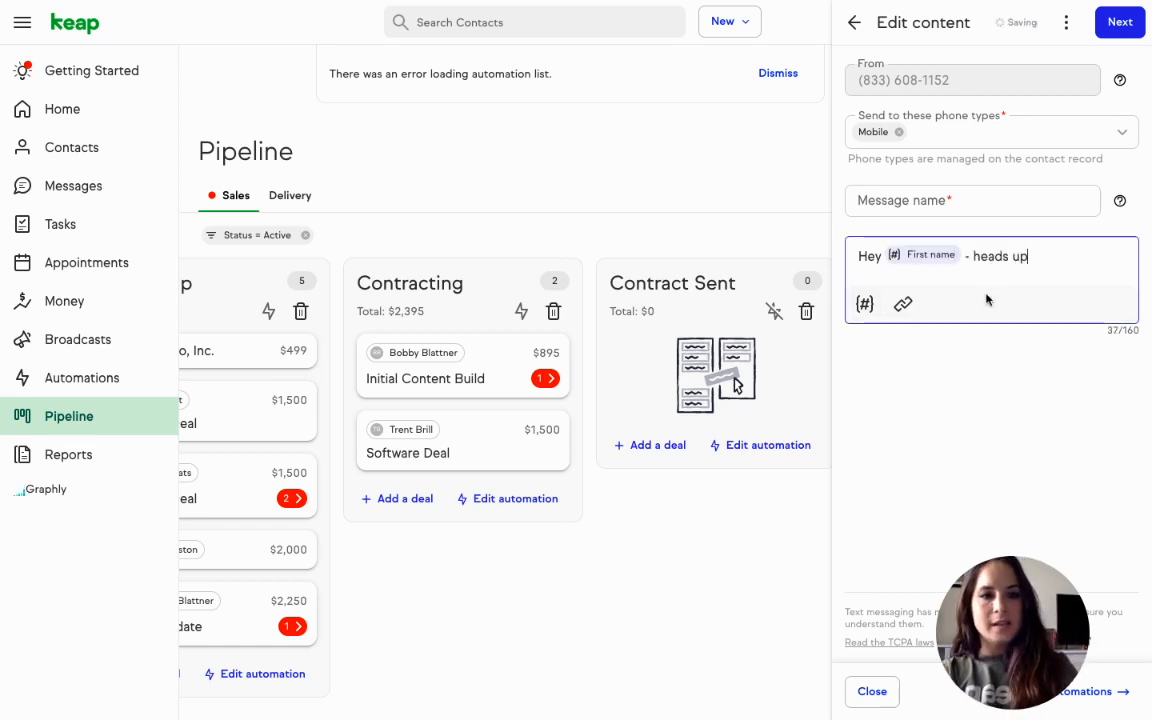
{"action": "type", "text": ", your contract"}
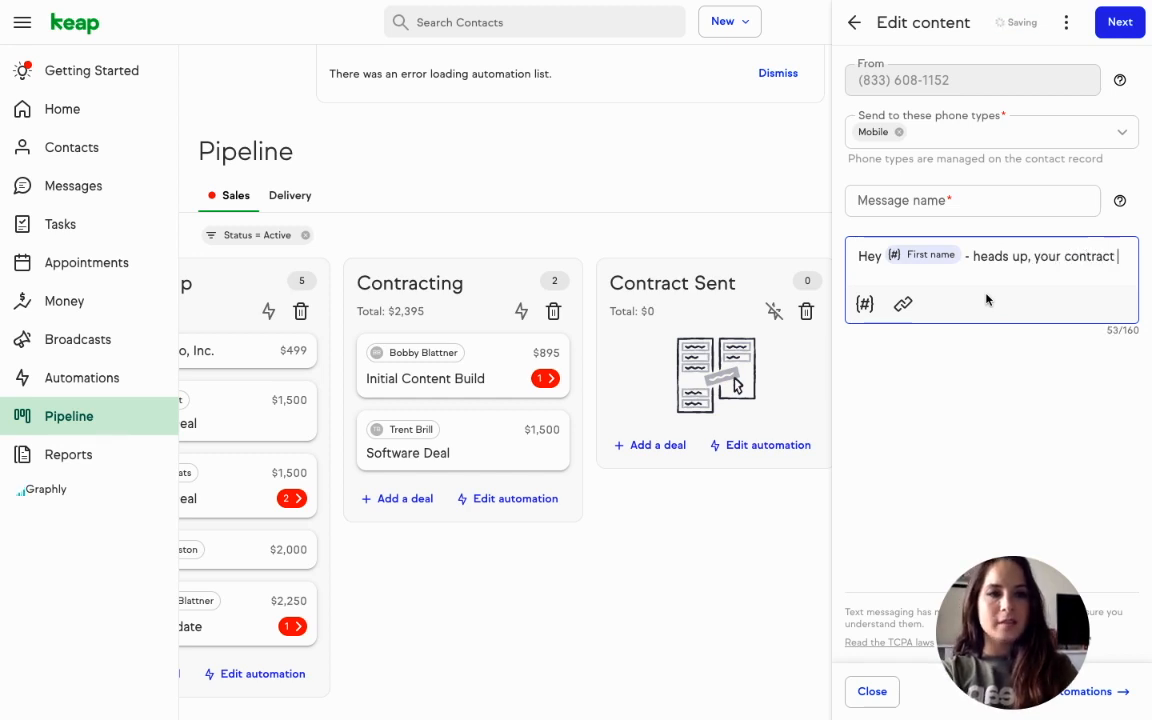
{"action": "type", "text": "is ready to be reviewed."}
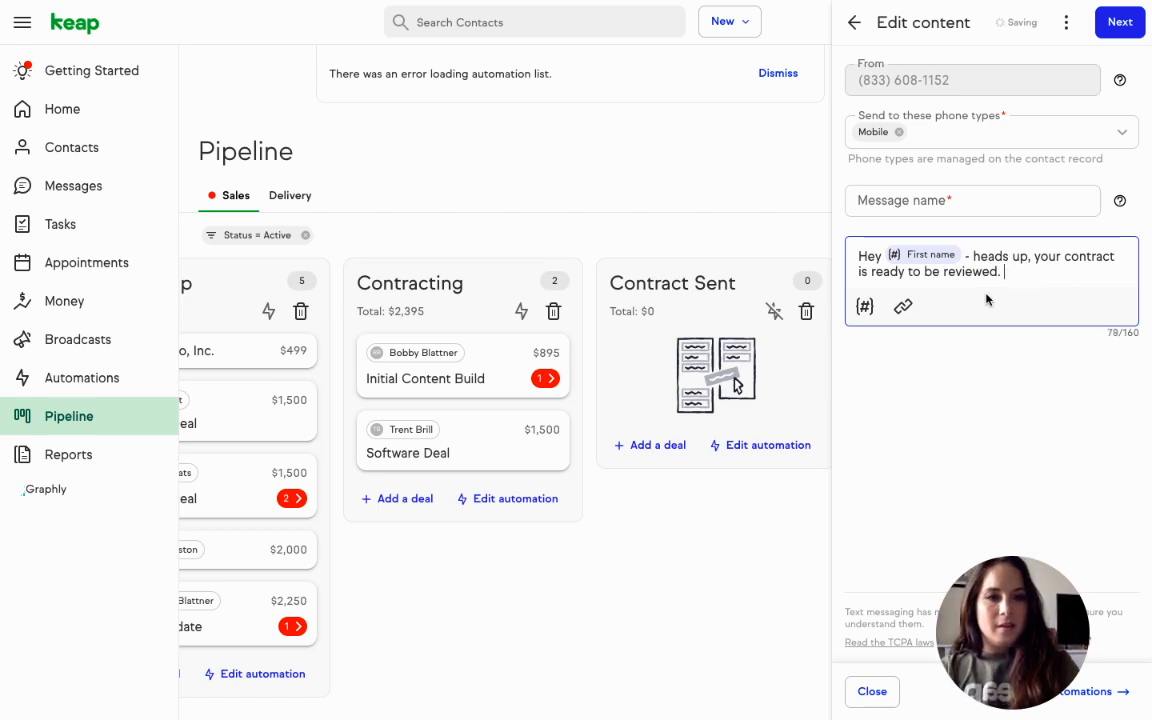
{"action": "type", "text": "Go ahead and check your email an"}
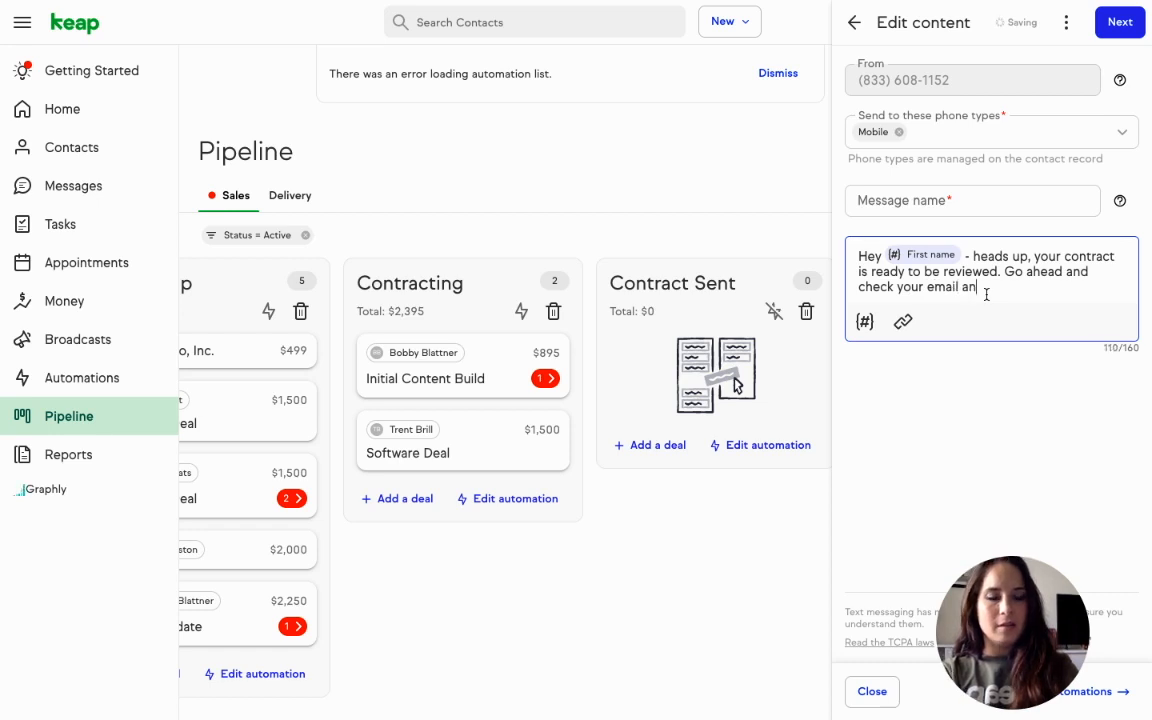
{"action": "type", "text": "d give it alook."}
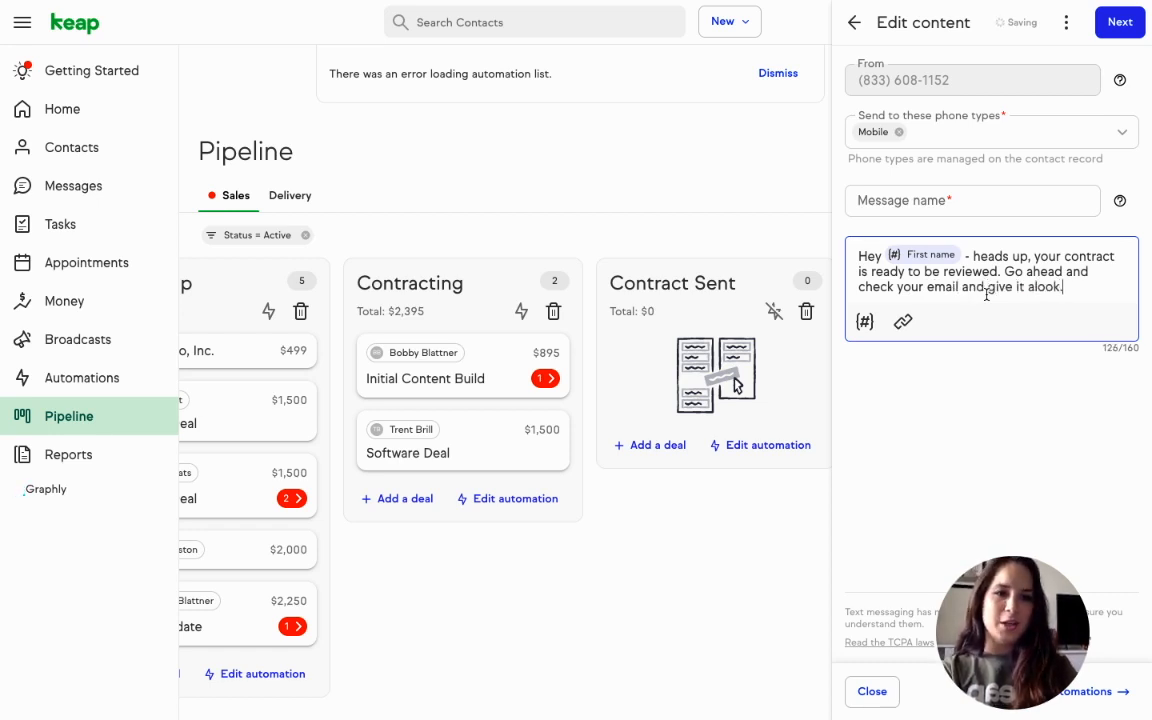
{"action": "key", "text": "BackSpace"}
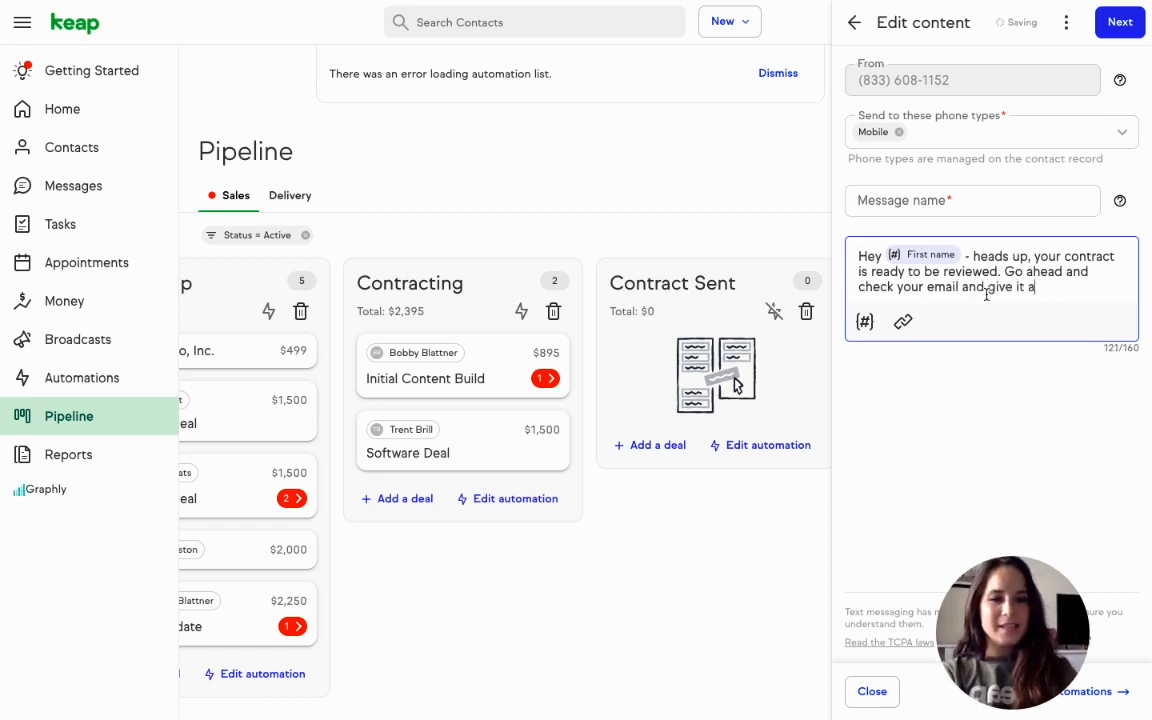